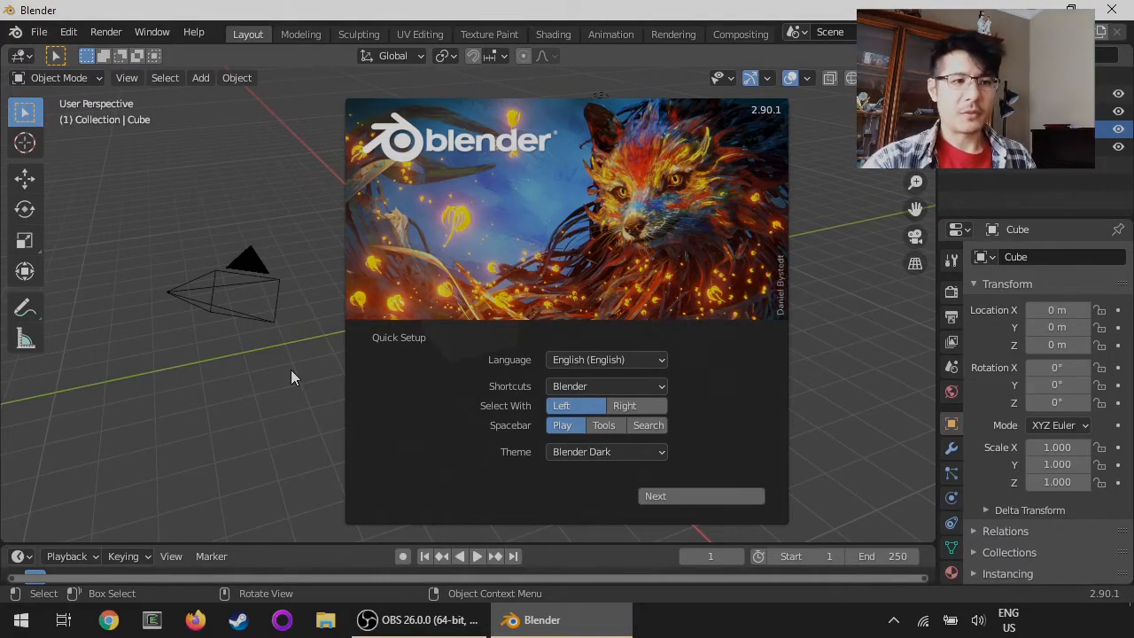
pyautogui.moveTo(700, 192)
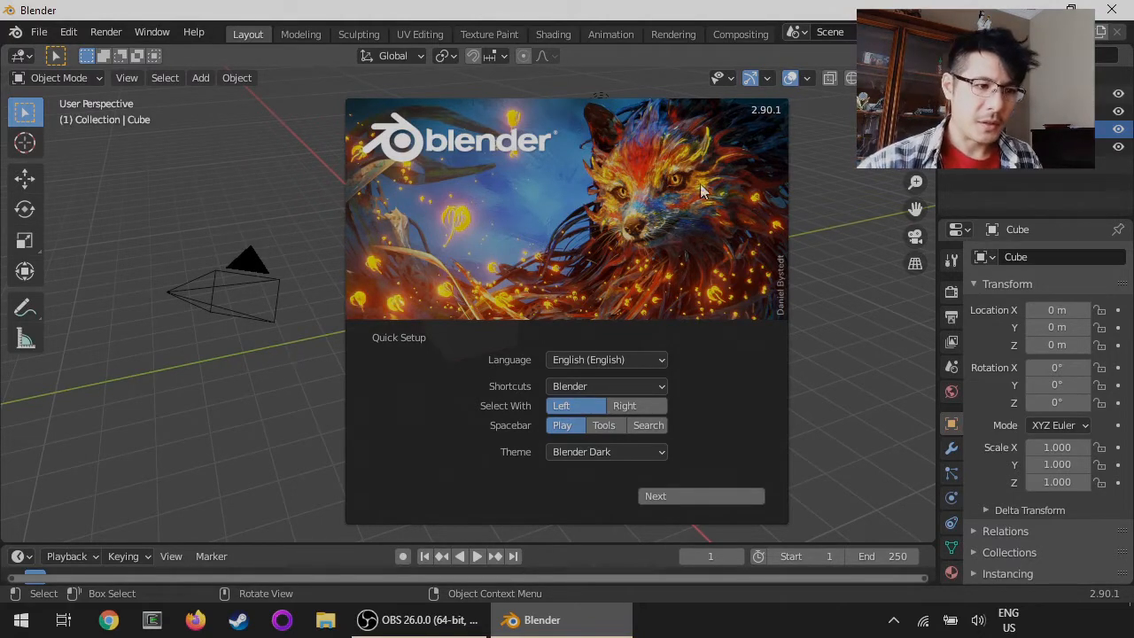
pyautogui.moveTo(758, 127)
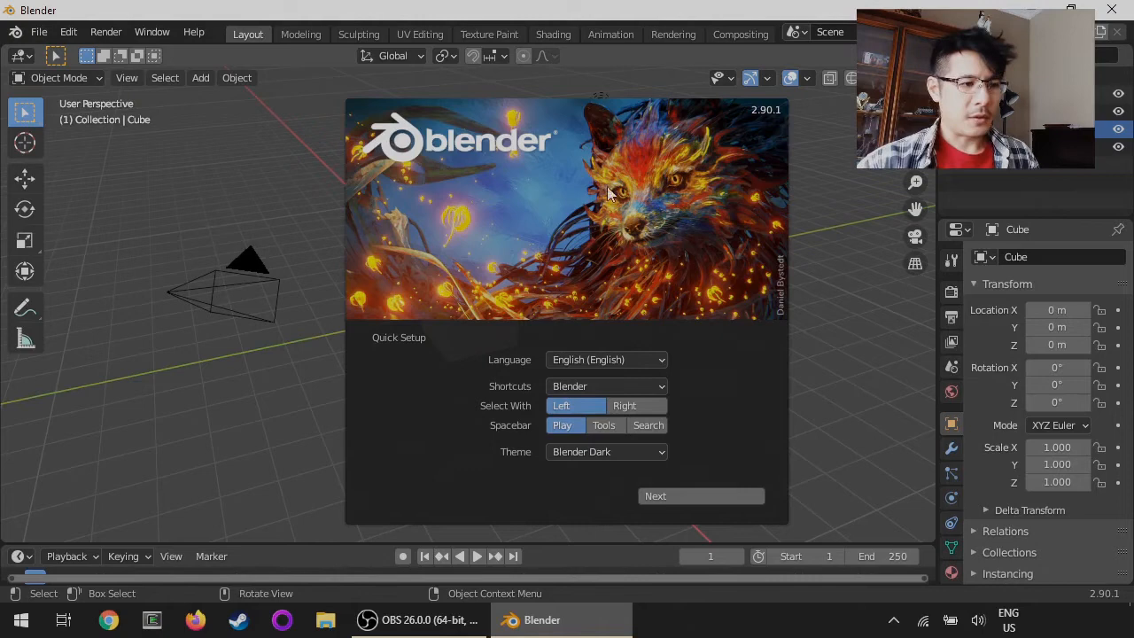
pyautogui.moveTo(538, 362)
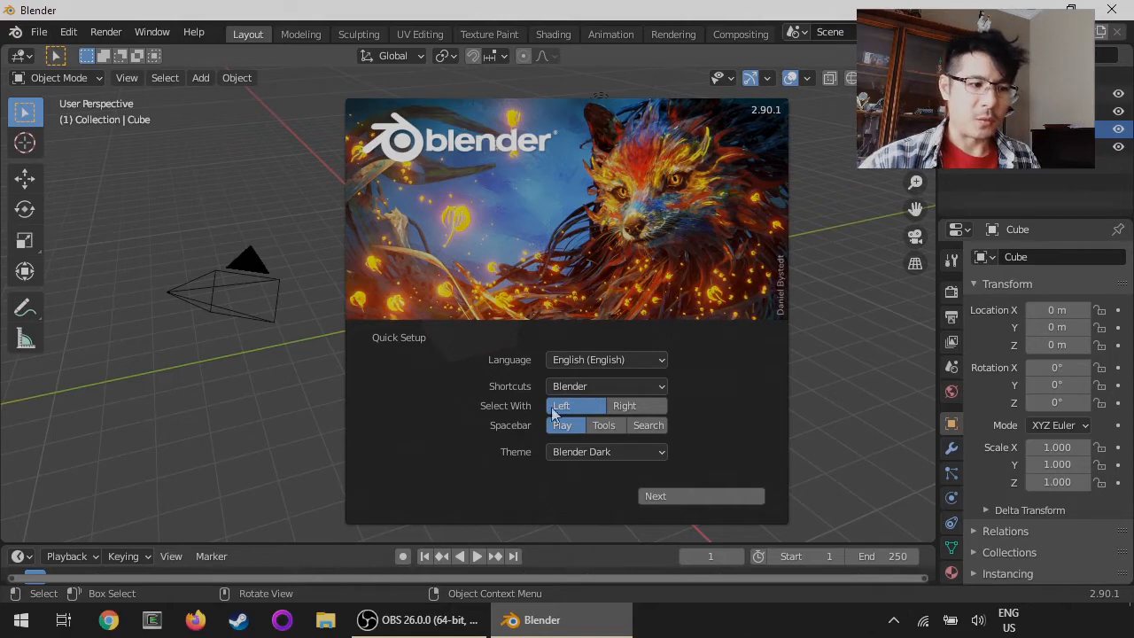
pyautogui.moveTo(531, 416)
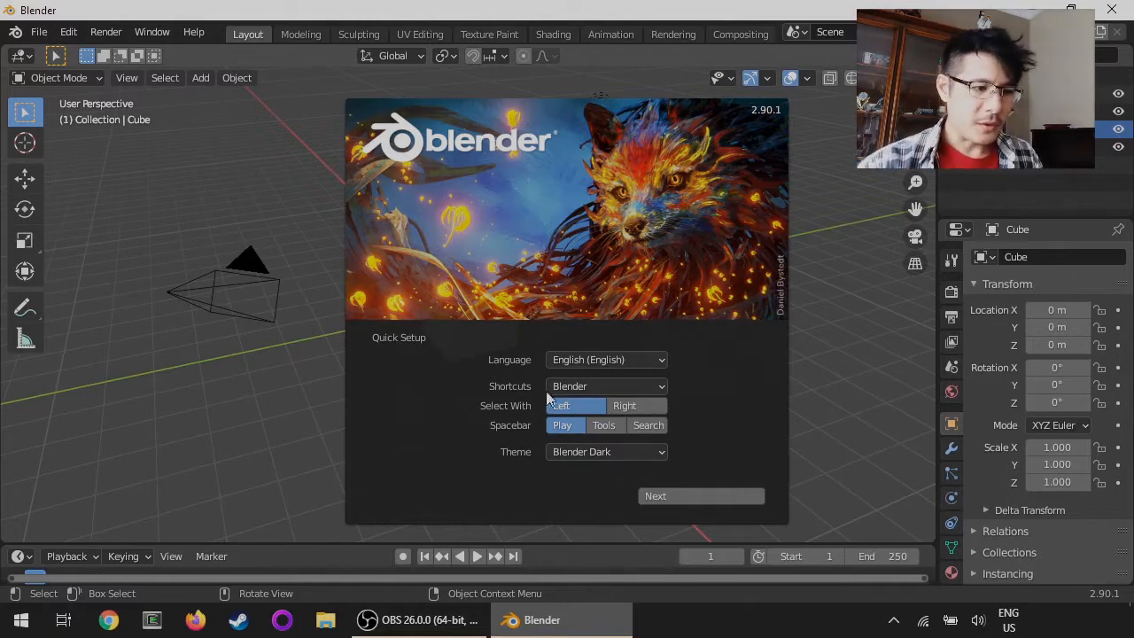
# Keep the default shortcut preset in Quick Setup and start a new Video Editing project from the splash screen
pyautogui.click(606, 386)
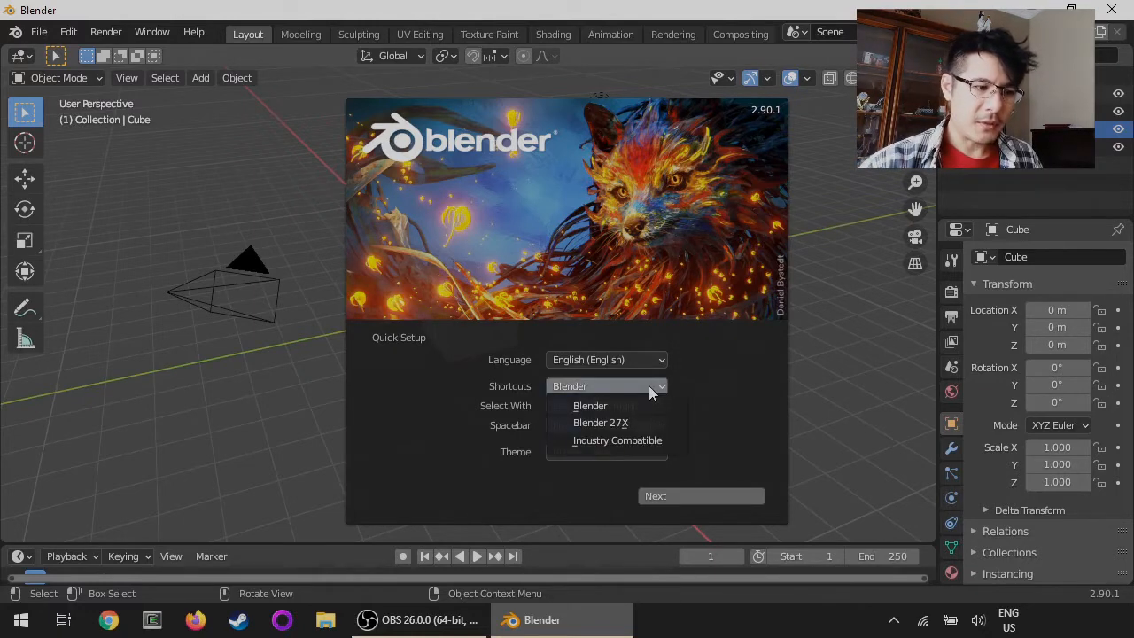
pyautogui.moveTo(642, 400)
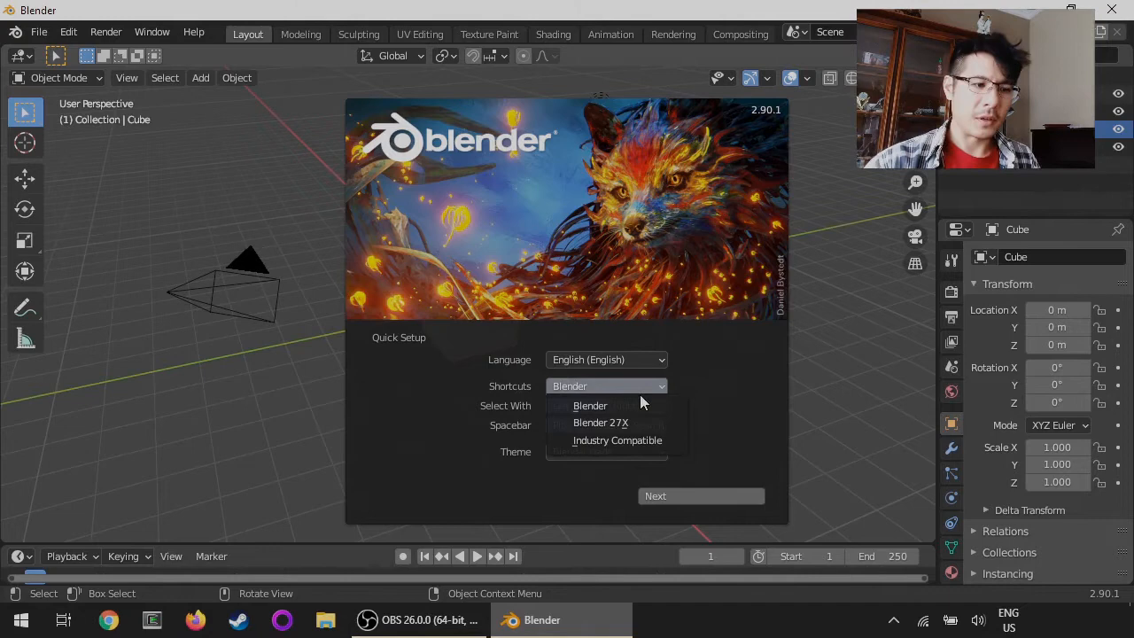
pyautogui.moveTo(620, 422)
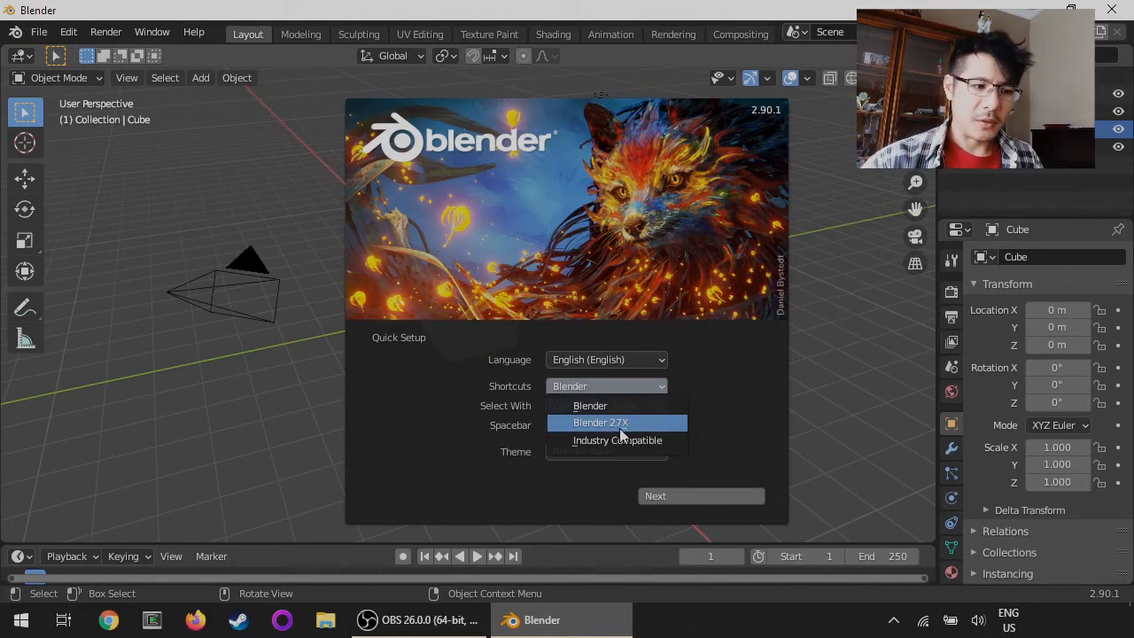
pyautogui.moveTo(620, 432)
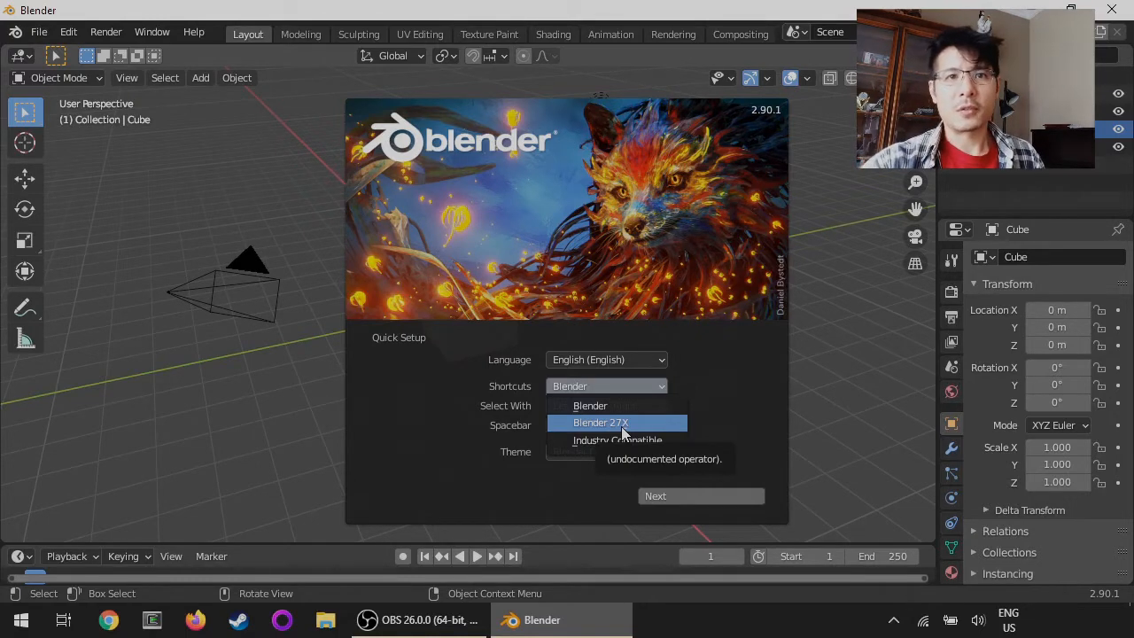
pyautogui.click(588, 404)
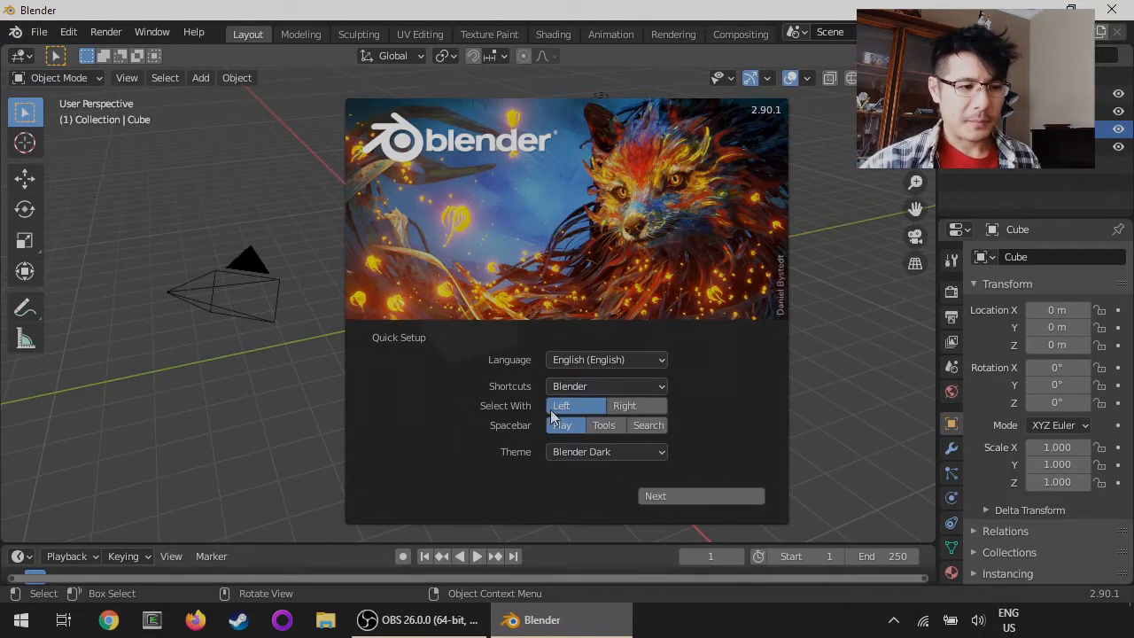
pyautogui.moveTo(561, 406)
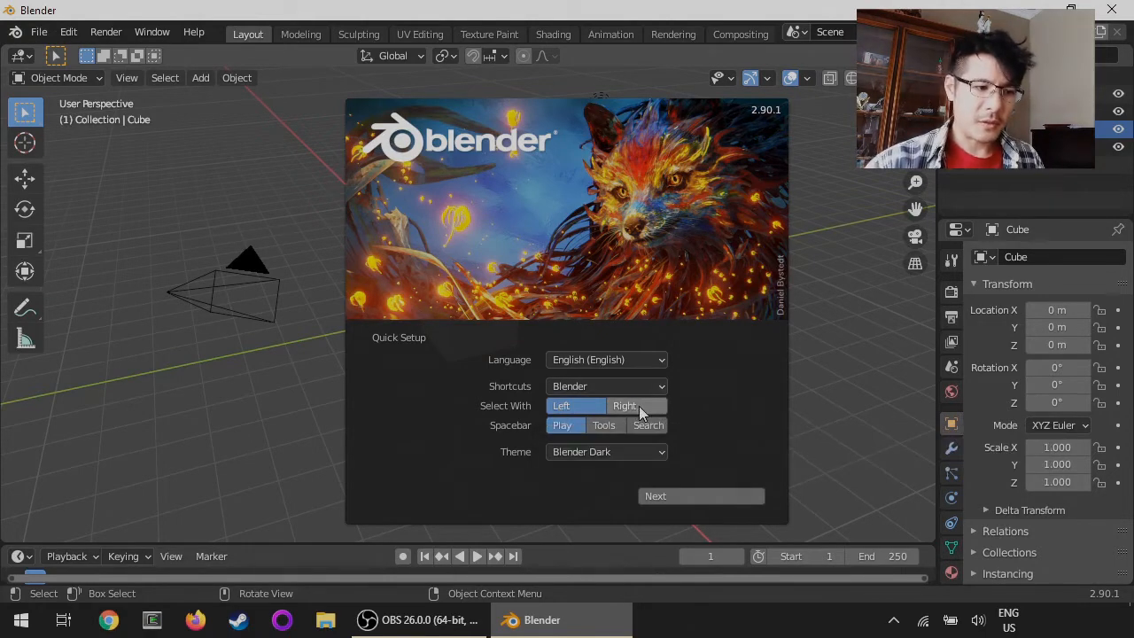
pyautogui.moveTo(623, 404)
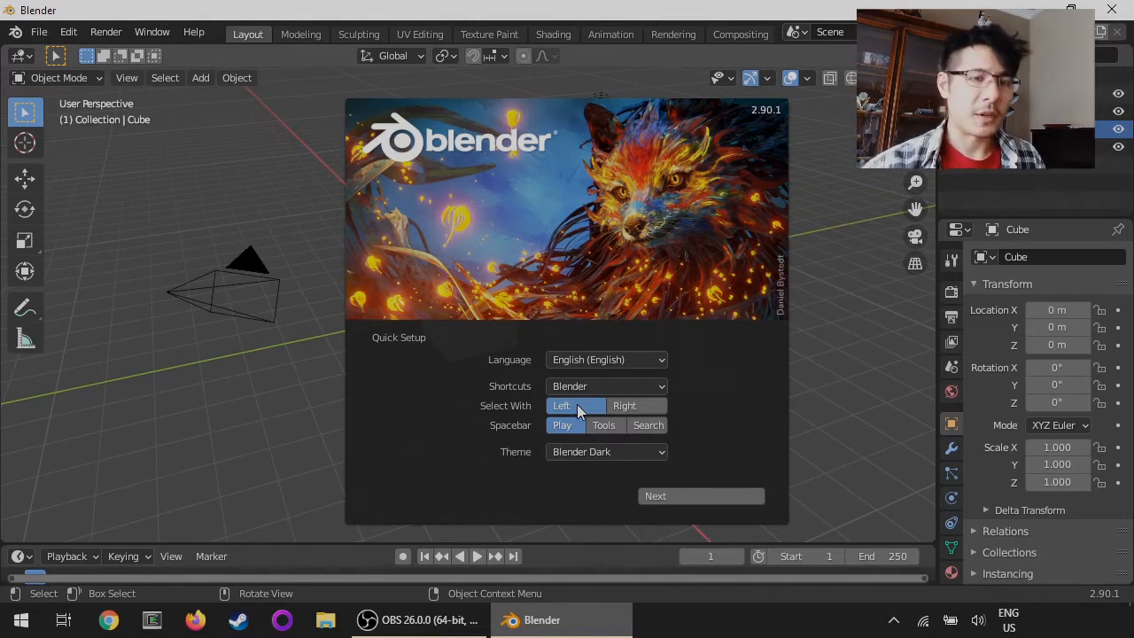
pyautogui.moveTo(535, 445)
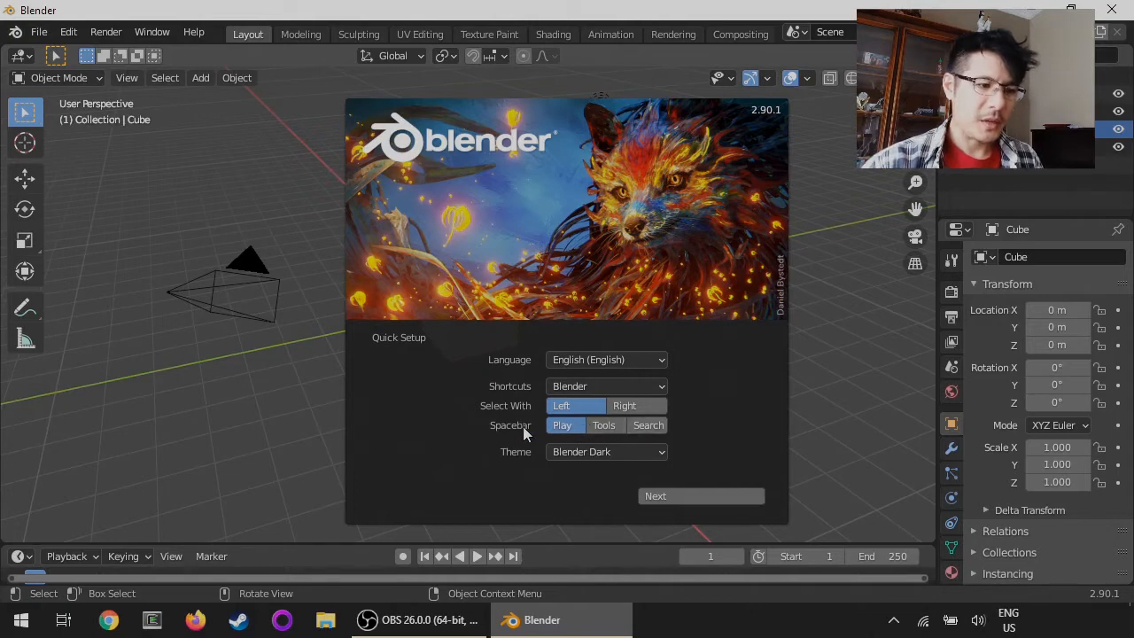
pyautogui.moveTo(517, 432)
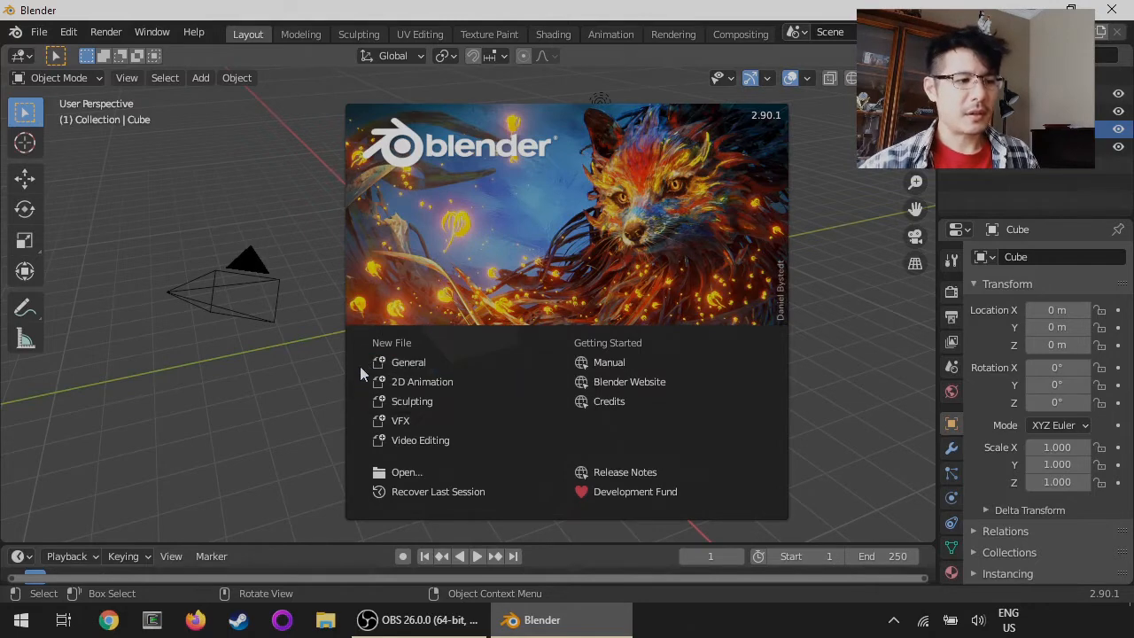
pyautogui.moveTo(404, 340)
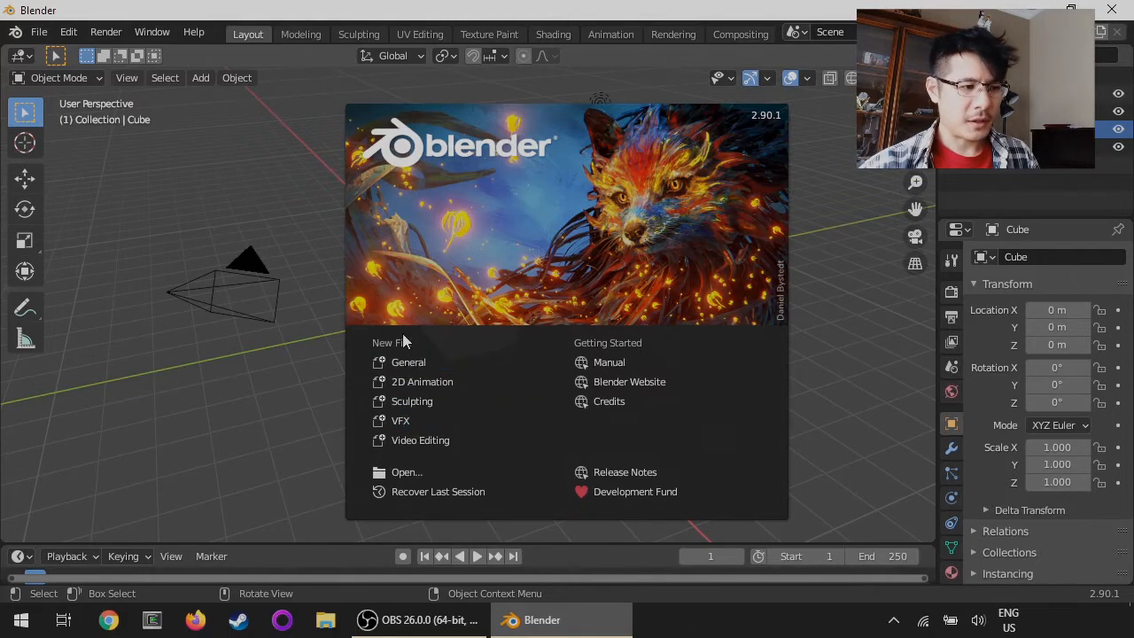
pyautogui.moveTo(420, 439)
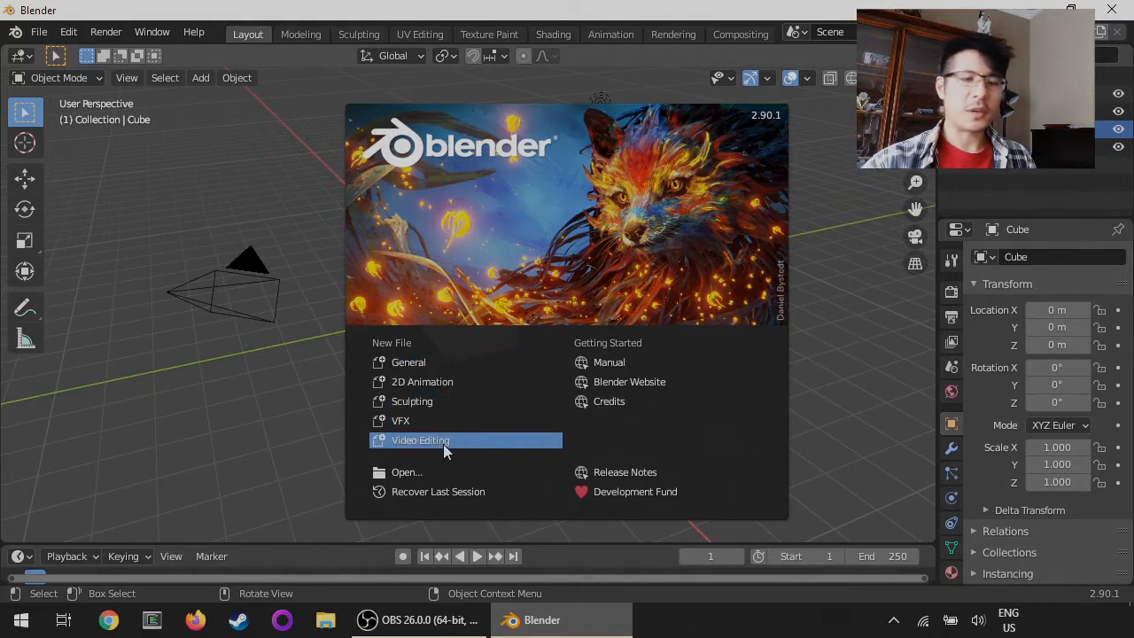
pyautogui.moveTo(362, 341)
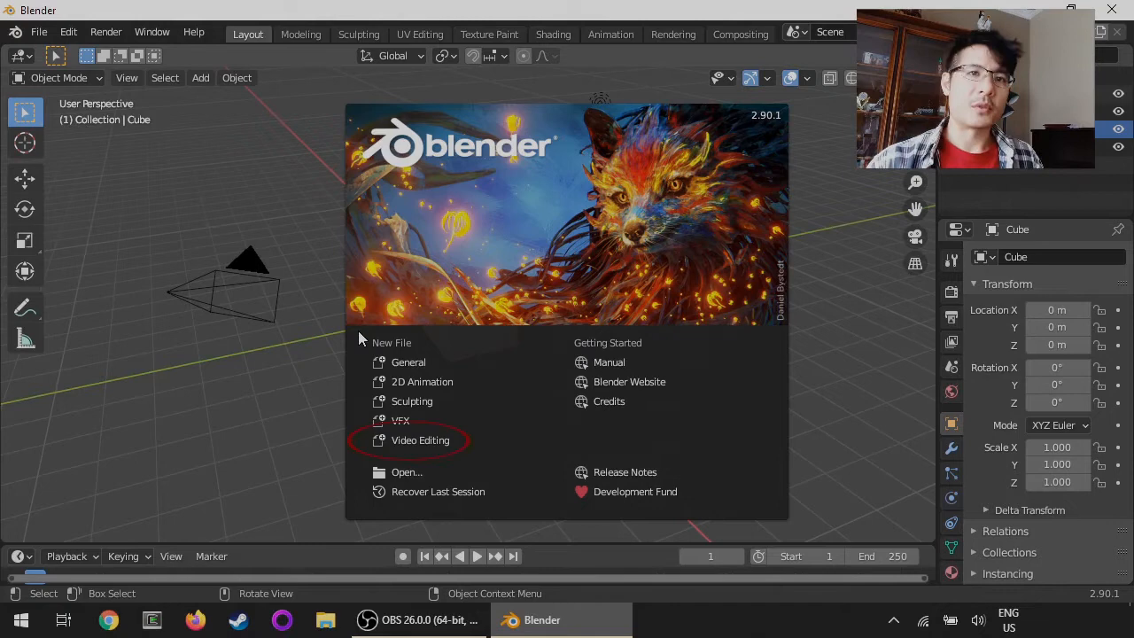
pyautogui.moveTo(420, 439)
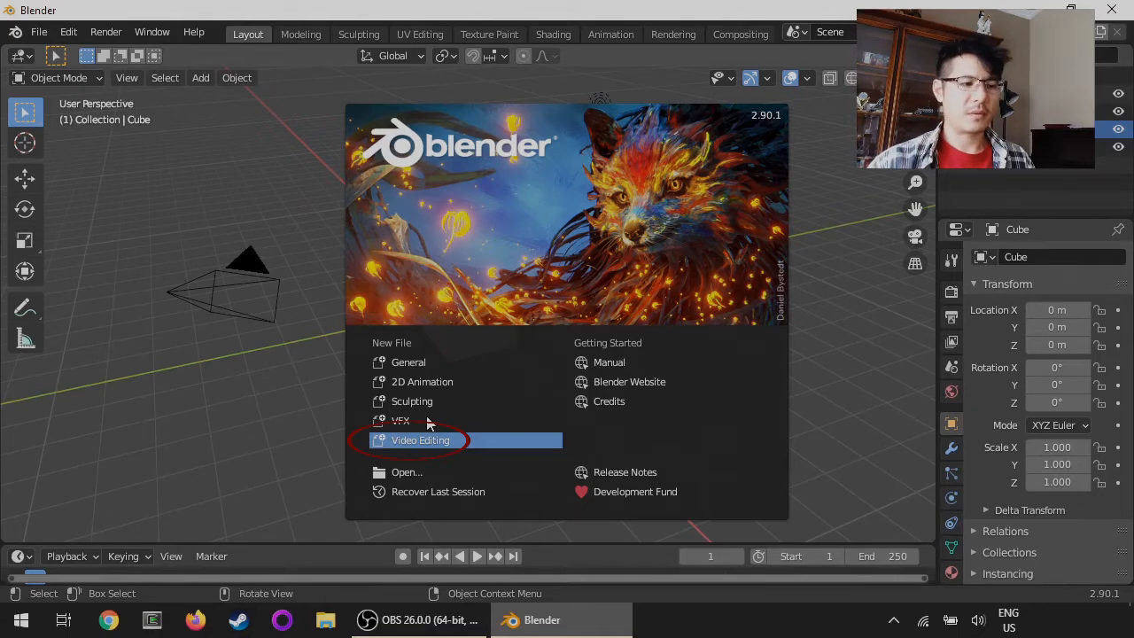
pyautogui.click(420, 439)
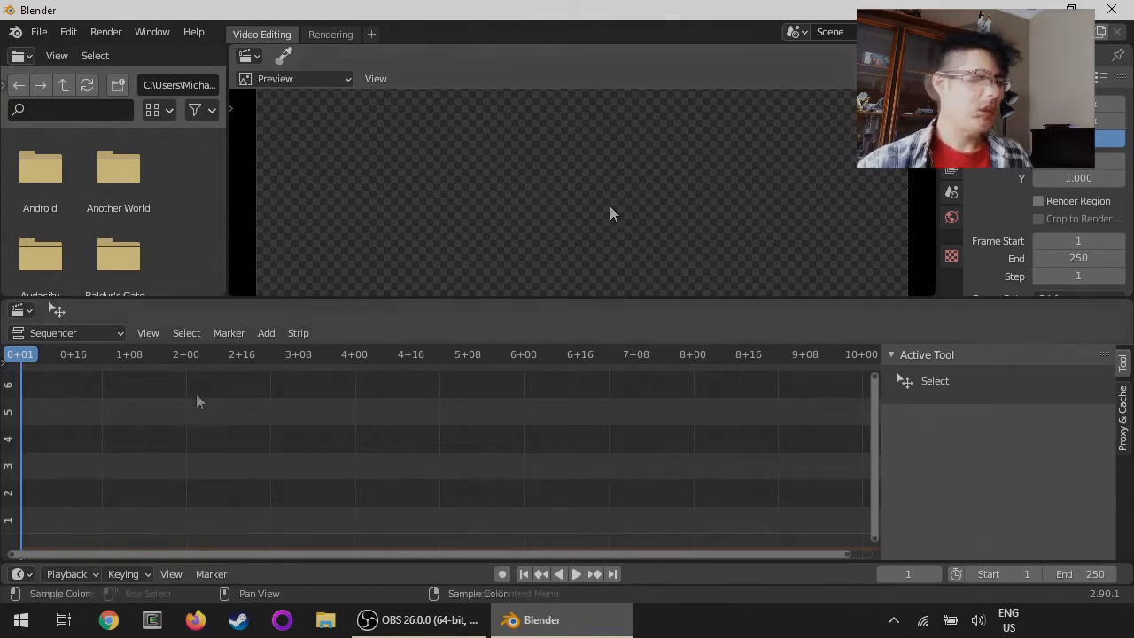
pyautogui.moveTo(195, 430)
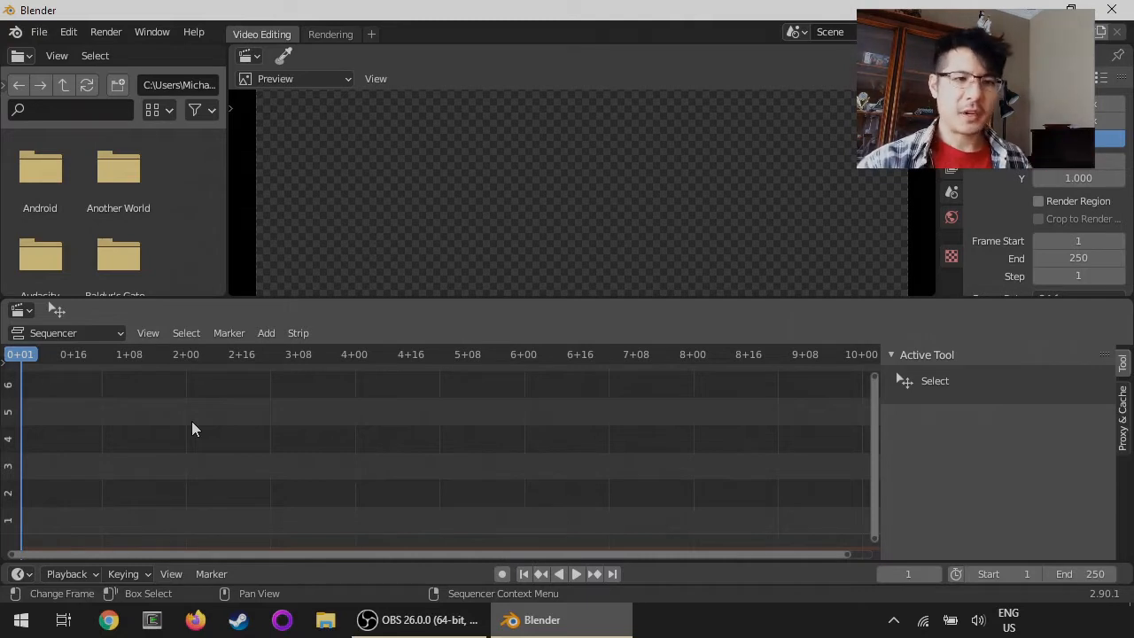
pyautogui.moveTo(617, 425)
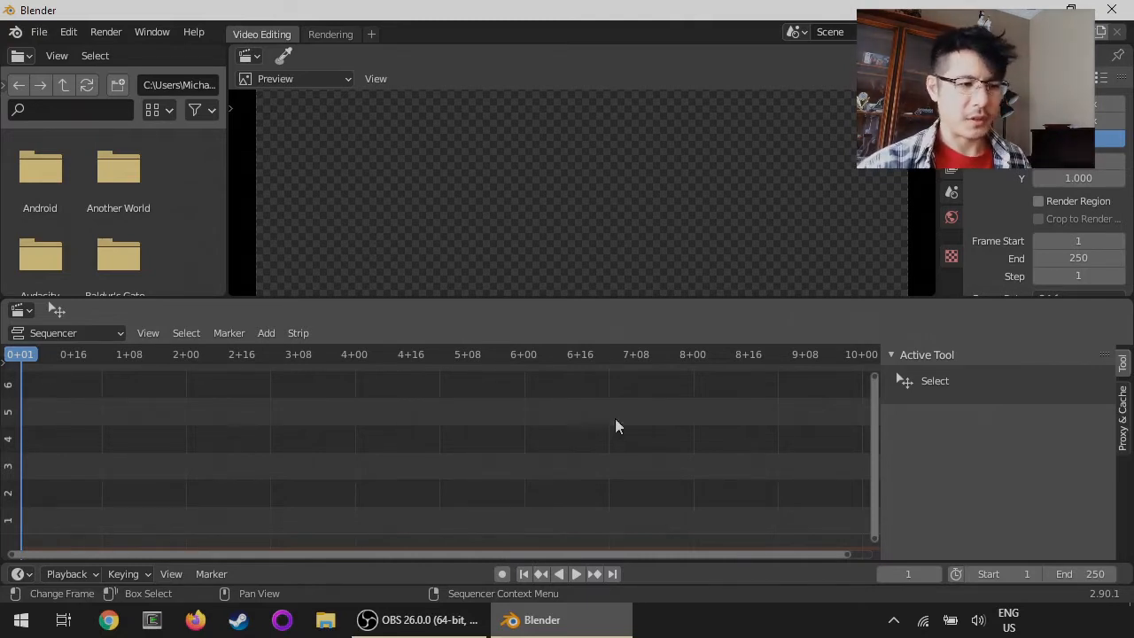
pyautogui.moveTo(570, 432)
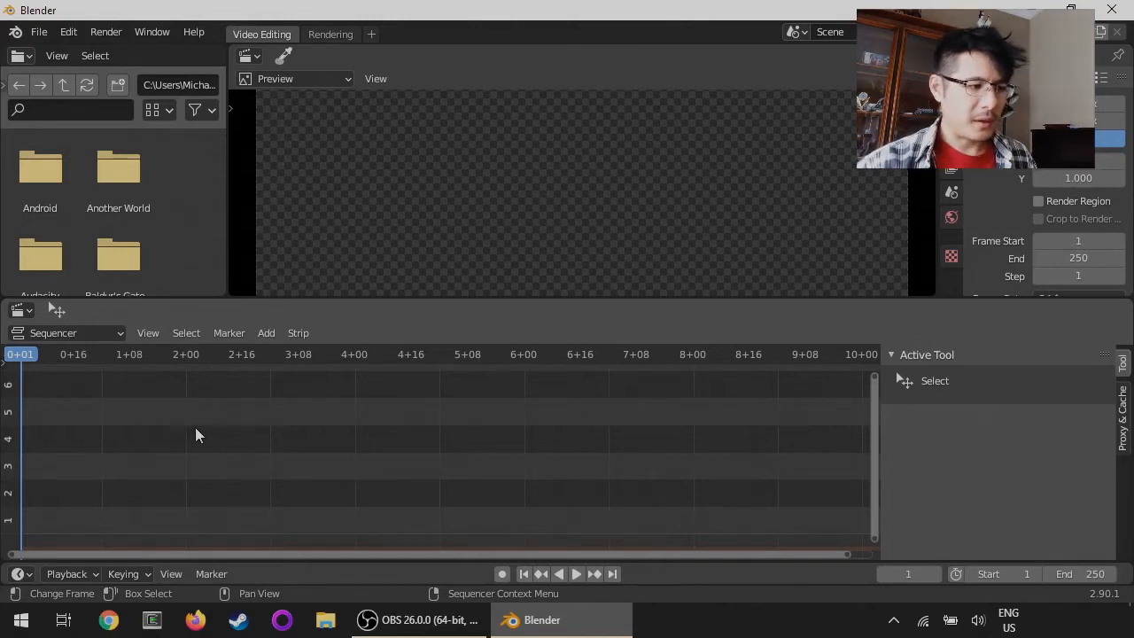
pyautogui.moveTo(122, 425)
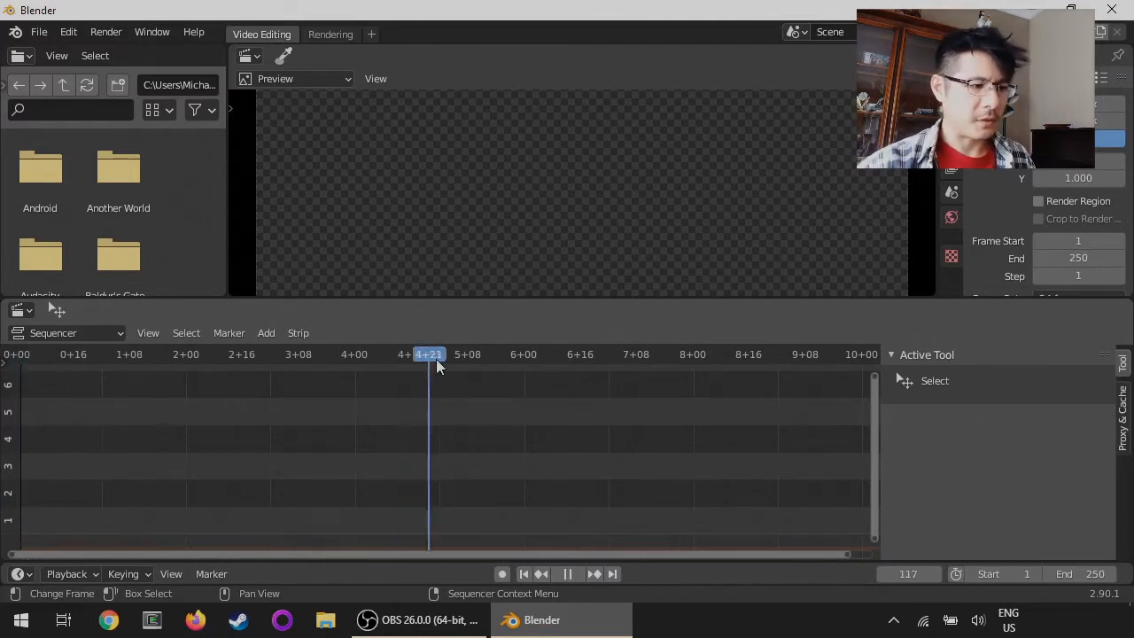
# Drag the sequencer playhead back to frame 53 on the empty timeline
pyautogui.moveTo(429, 367); pyautogui.dragTo(408, 366)
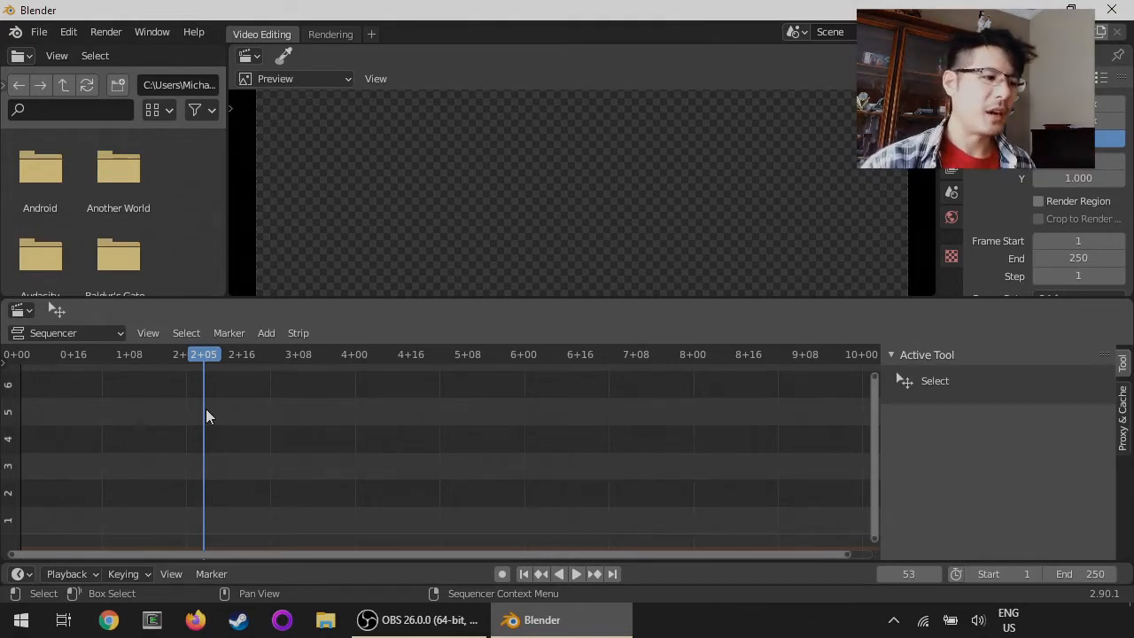
pyautogui.moveTo(310, 421)
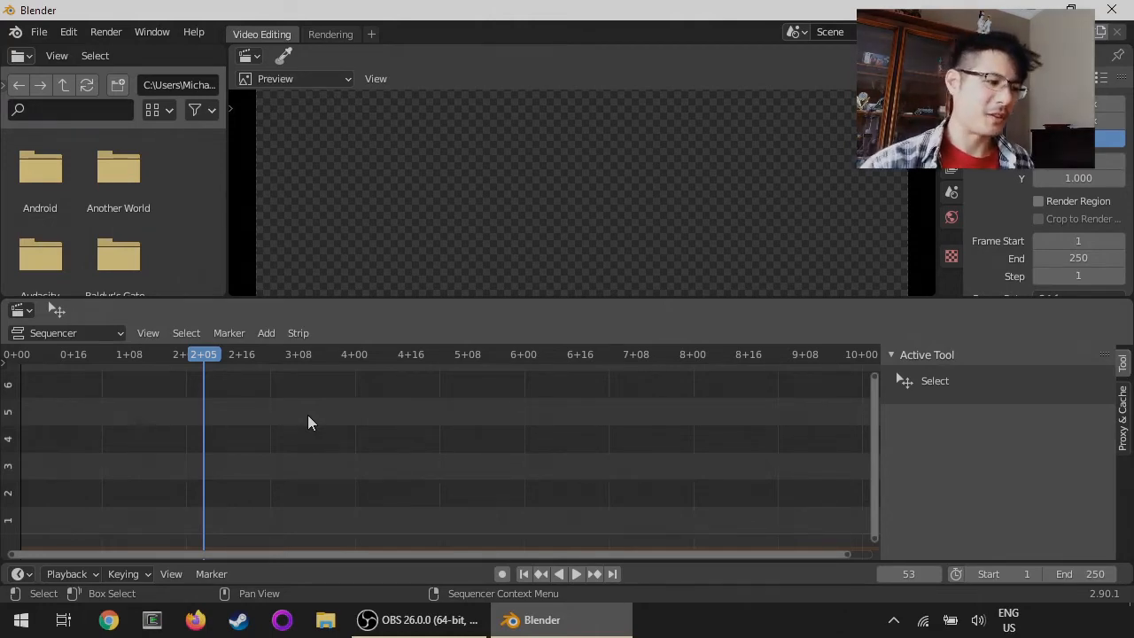
pyautogui.moveTo(237, 427)
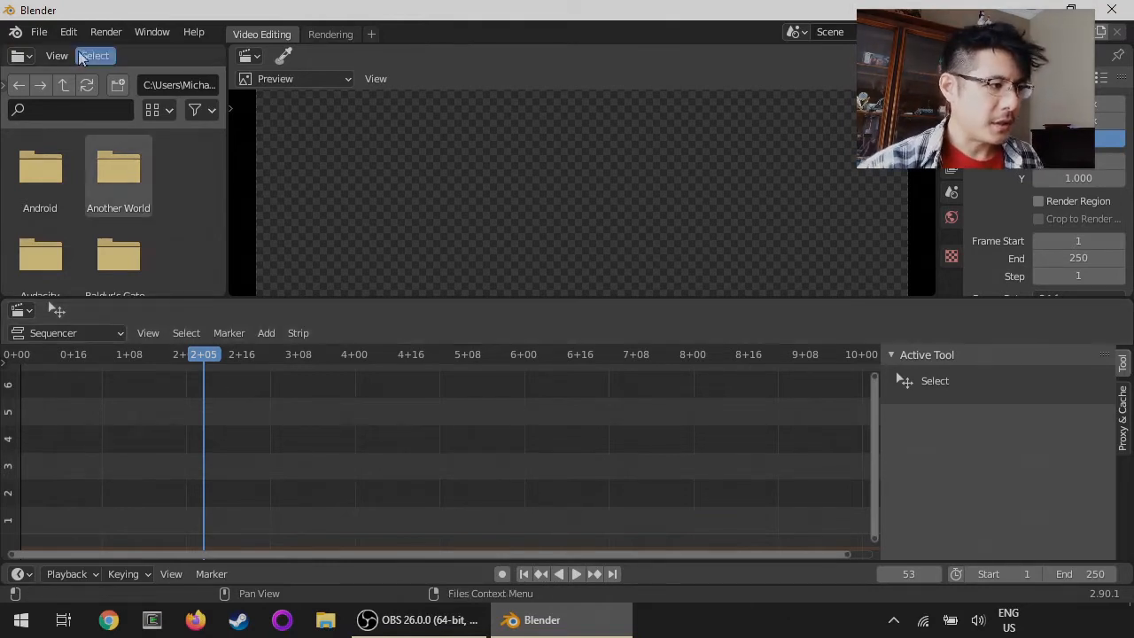
# In Preferences > Keymap, set Select with Mouse Button to Right and Spacebar action to Search
pyautogui.click(68, 32)
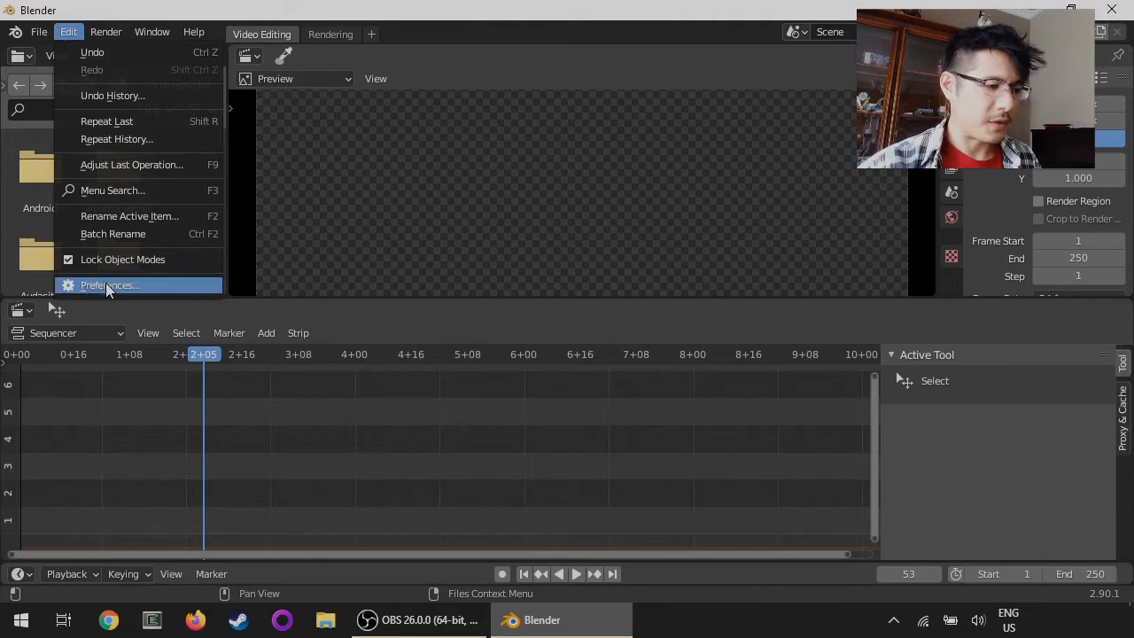
pyautogui.click(110, 284)
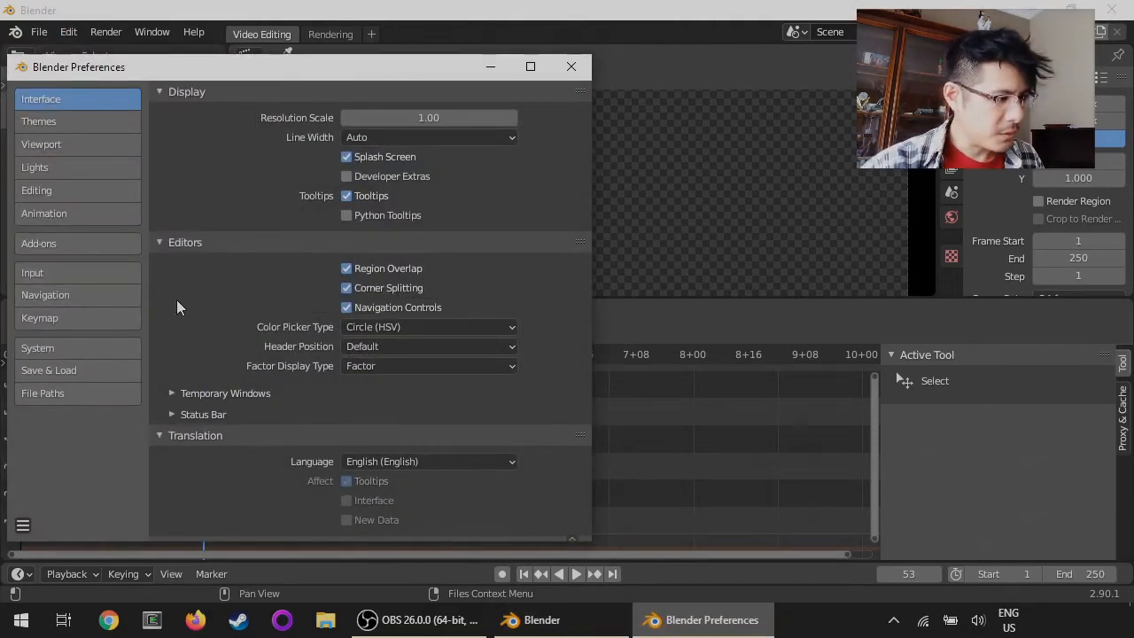
pyautogui.moveTo(46, 322)
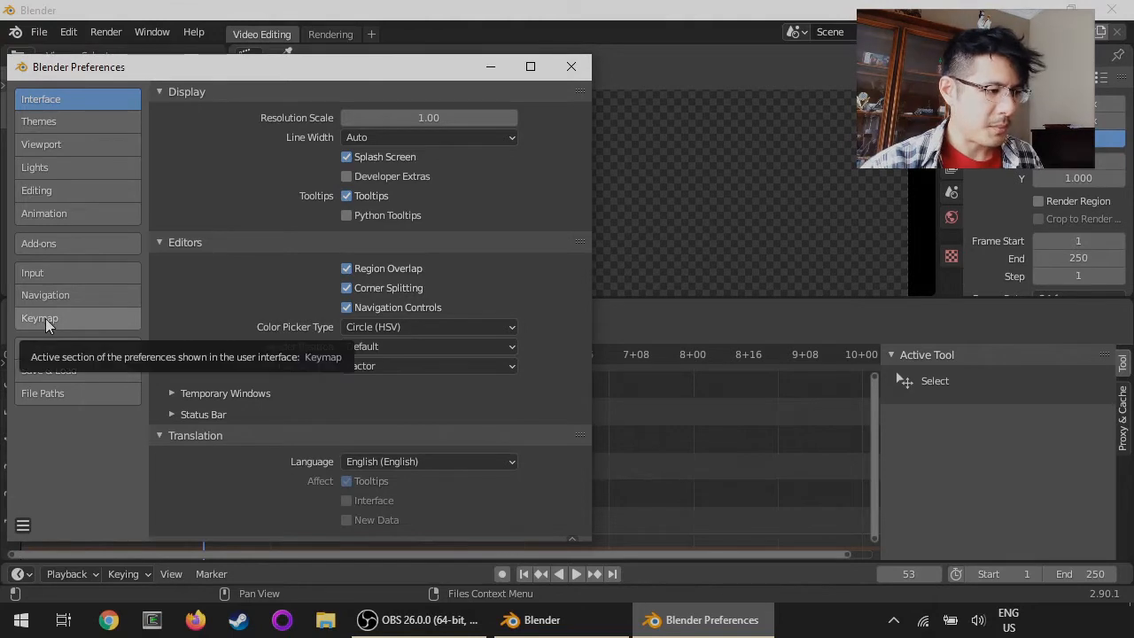
pyautogui.click(39, 319)
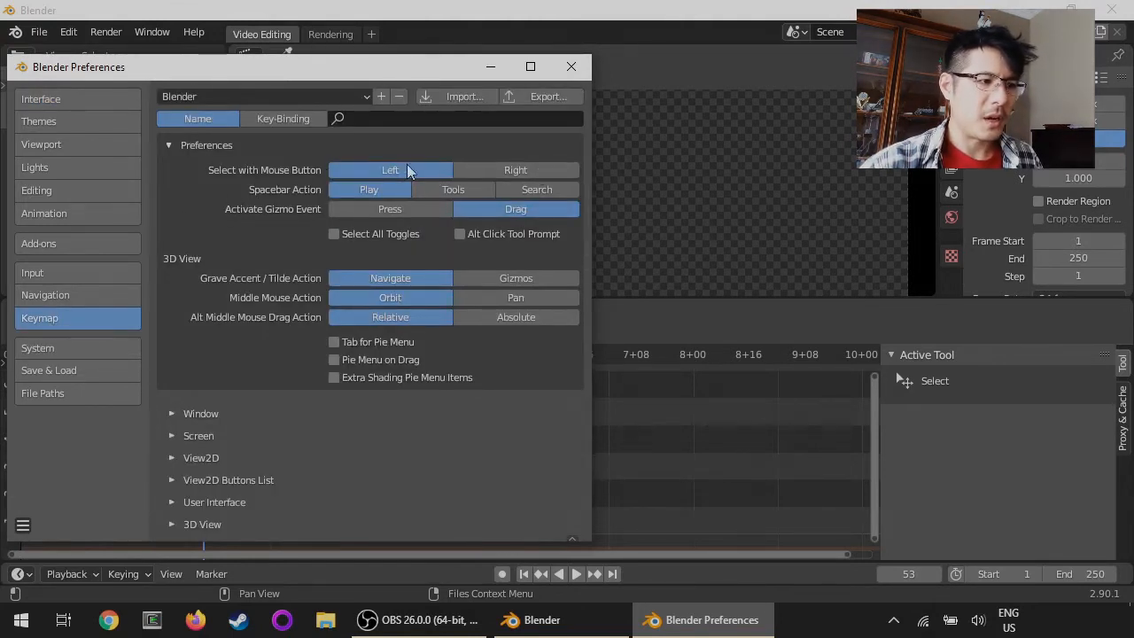
pyautogui.click(516, 170)
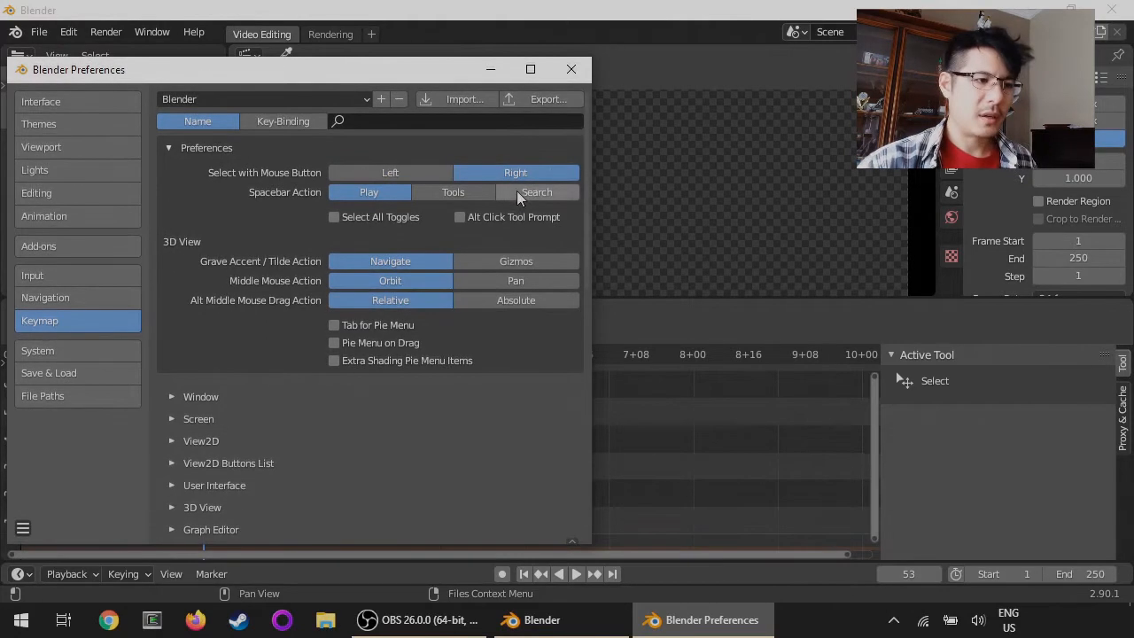
pyautogui.click(570, 69)
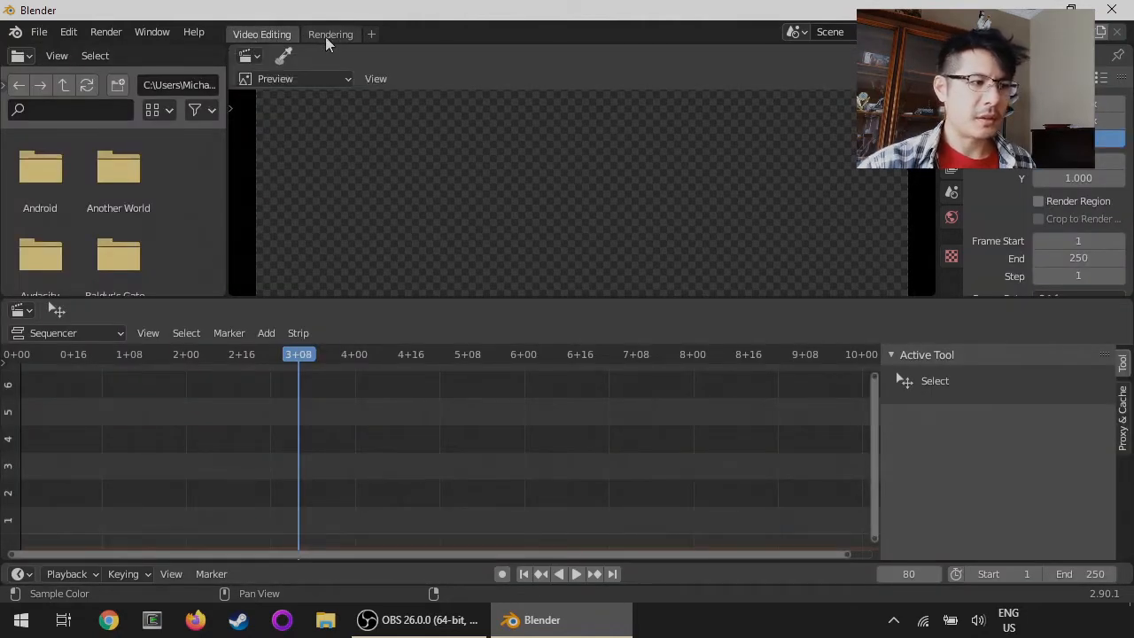
# Switch to the Rendering workspace
pyautogui.click(329, 34)
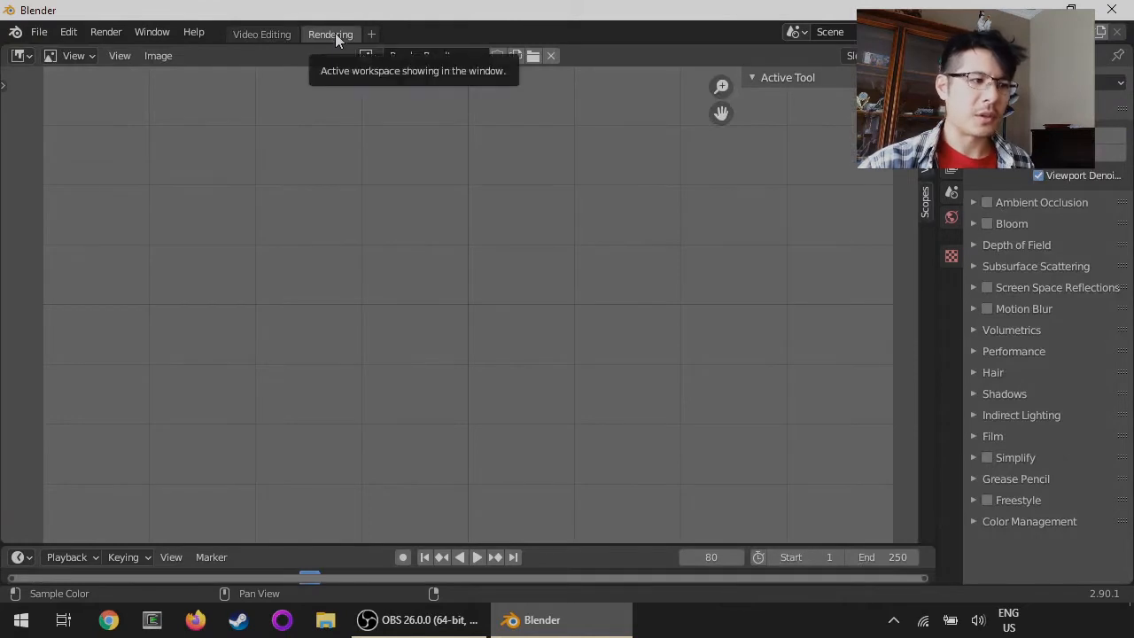
pyautogui.moveTo(372, 34)
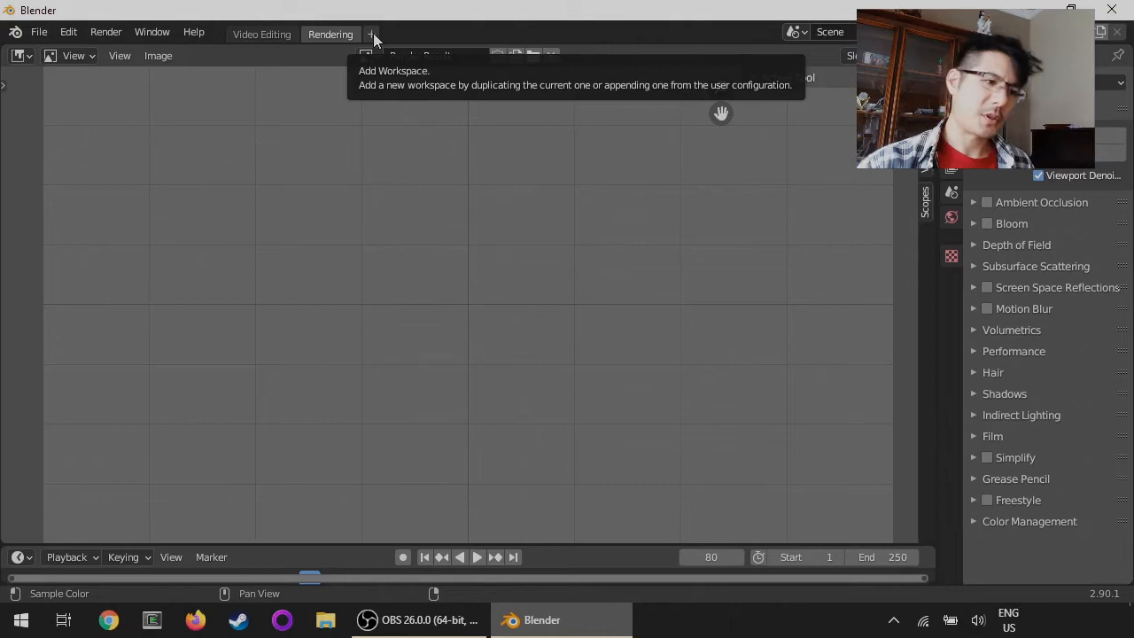
# Add a new Video Editing workspace, creating the Video Editing.001 tab
pyautogui.click(372, 34)
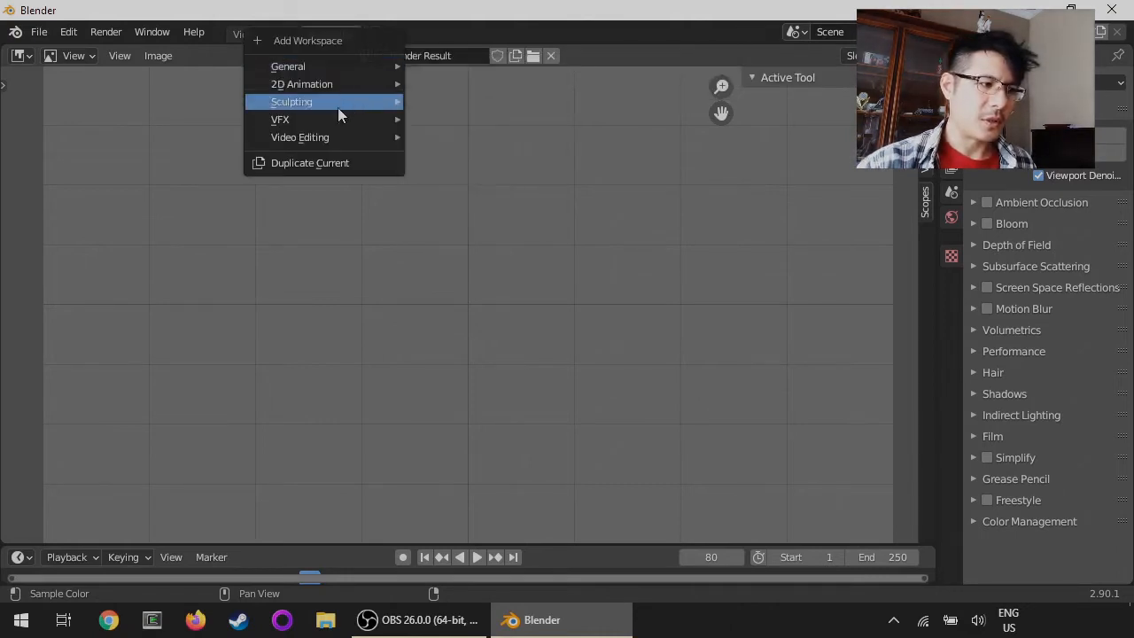
pyautogui.moveTo(299, 136)
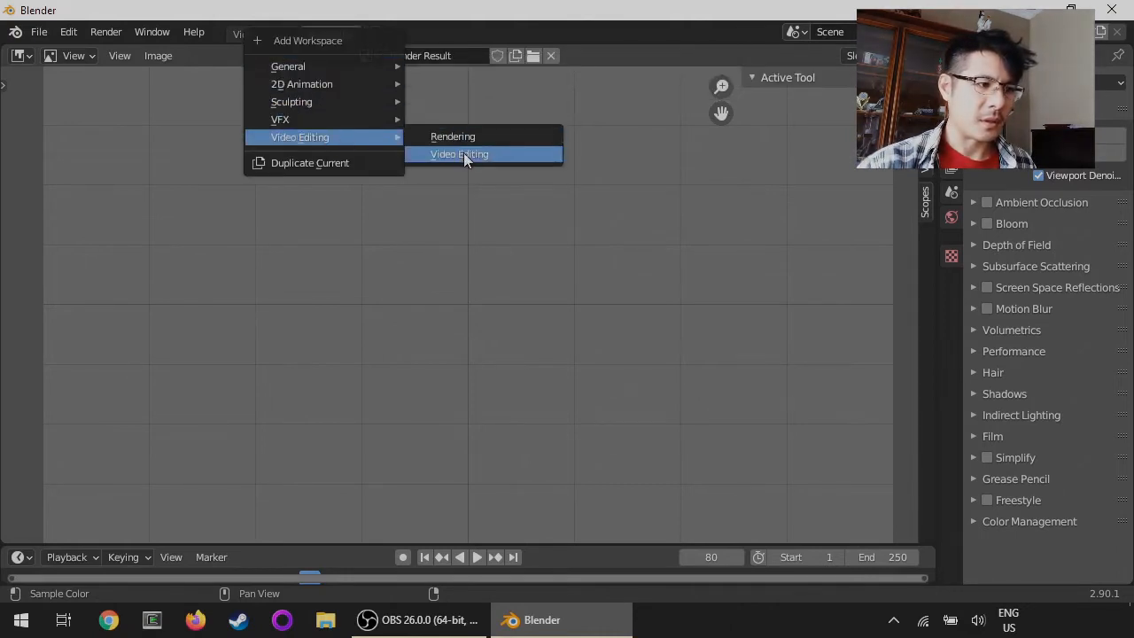
pyautogui.click(459, 154)
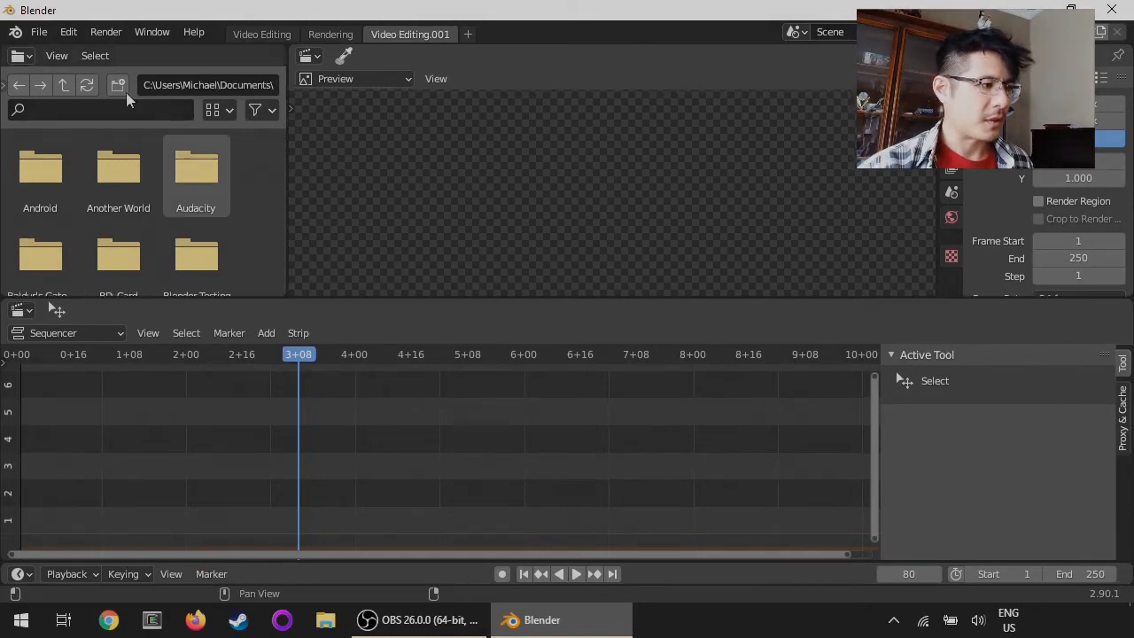
pyautogui.moveTo(18, 55)
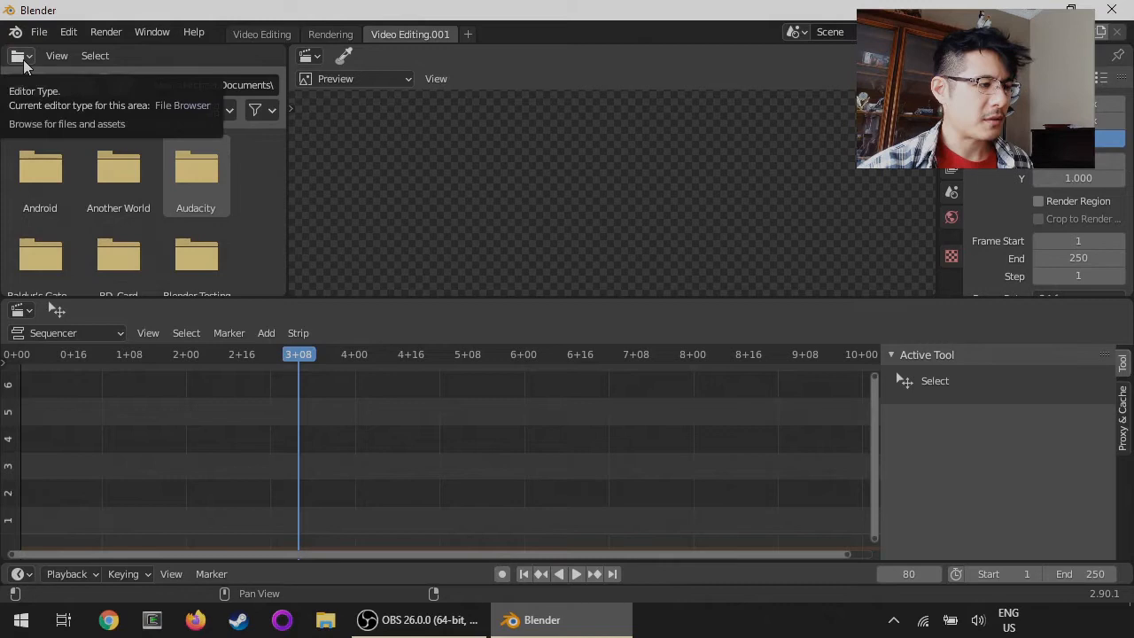
# Change the top-left File Browser area's editor type to Graph Editor
pyautogui.click(16, 55)
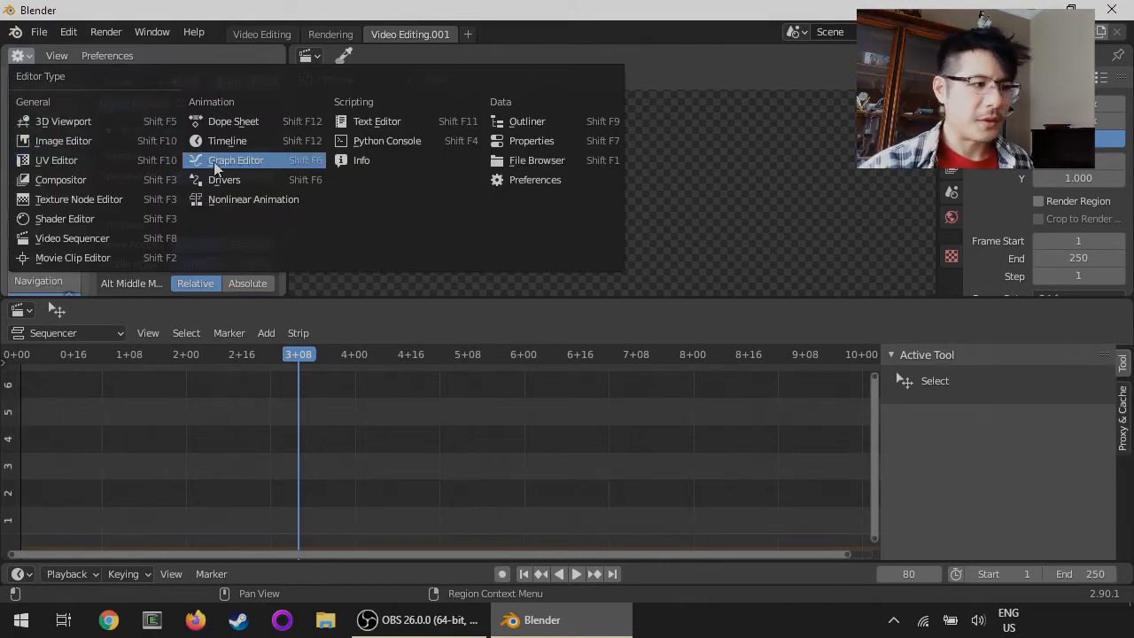
pyautogui.moveTo(235, 159)
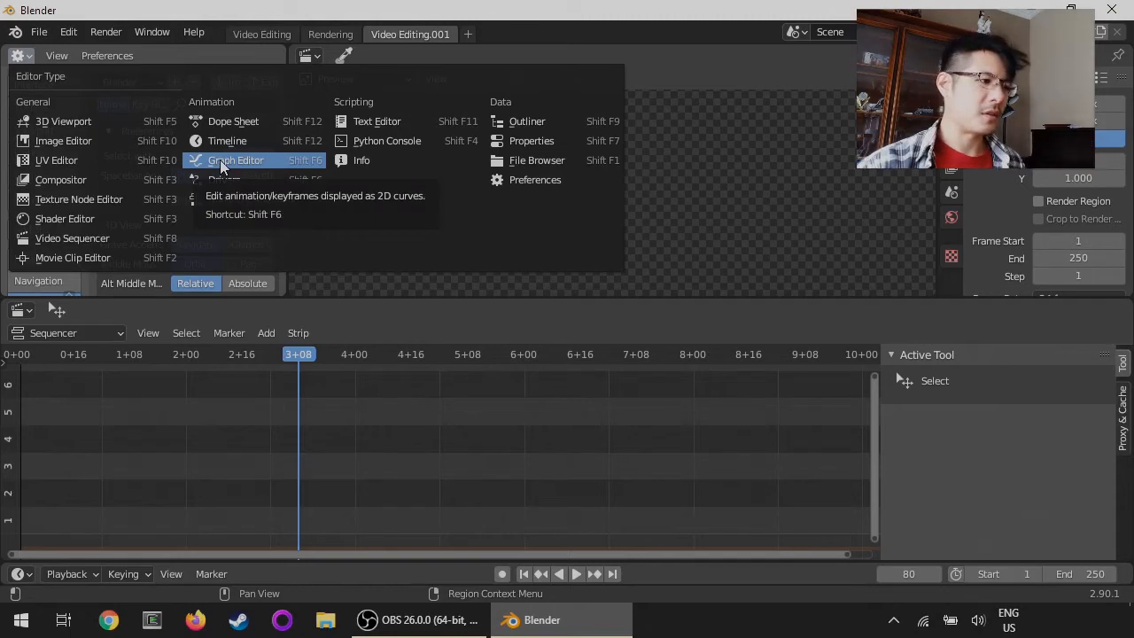
pyautogui.click(235, 159)
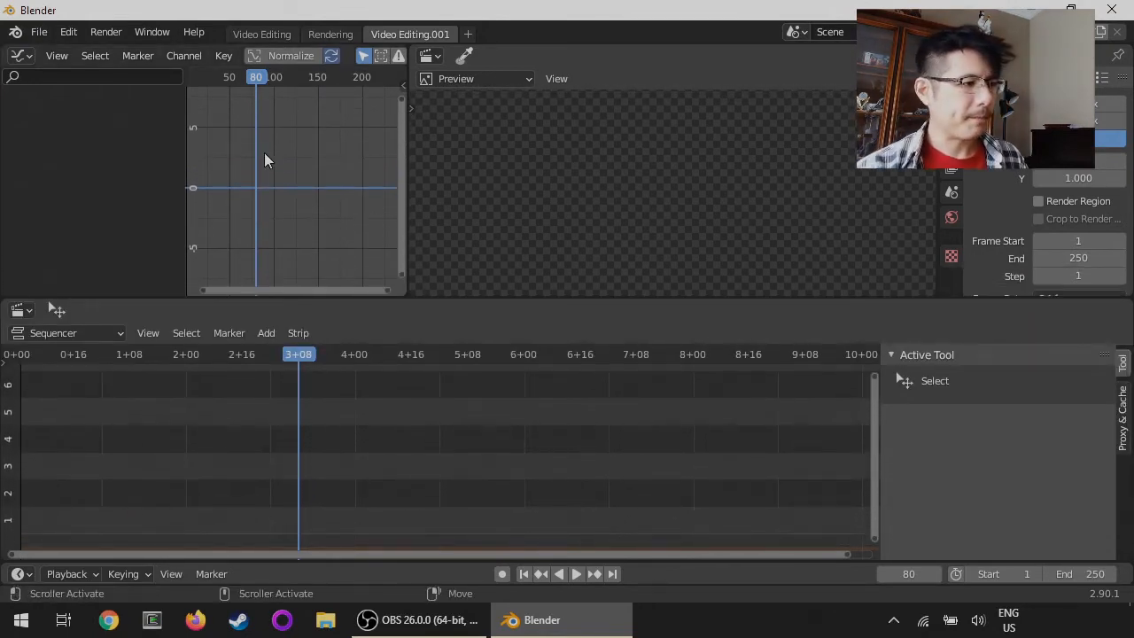
pyautogui.moveTo(409, 33)
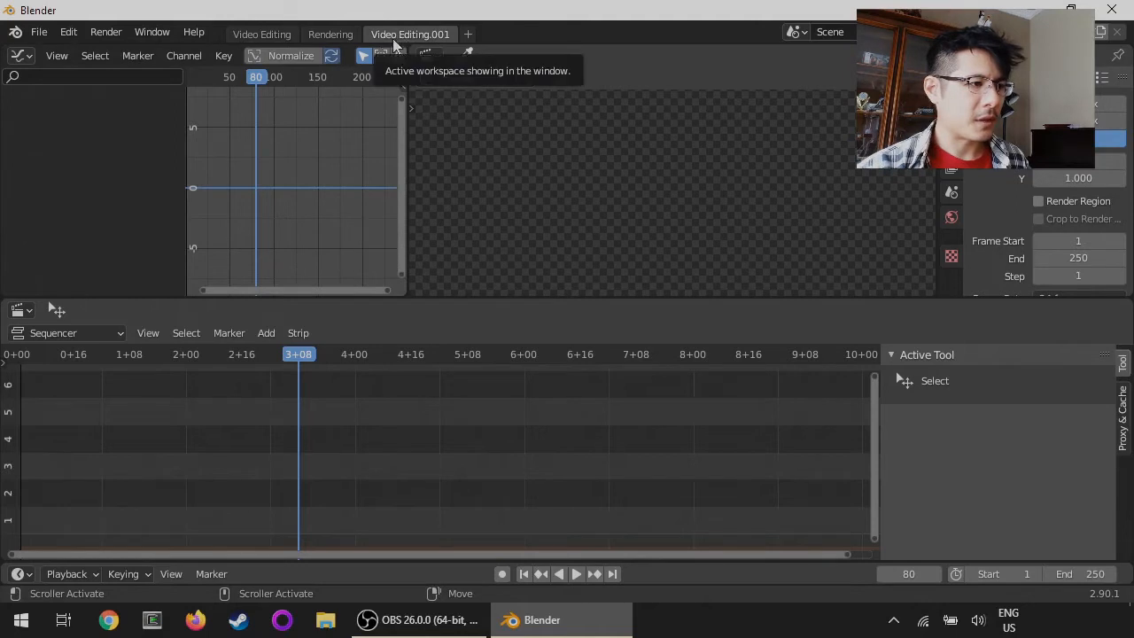
# Duplicate the Video Editing workspace and rename the copy to 'custom VSE'
pyautogui.click(262, 33)
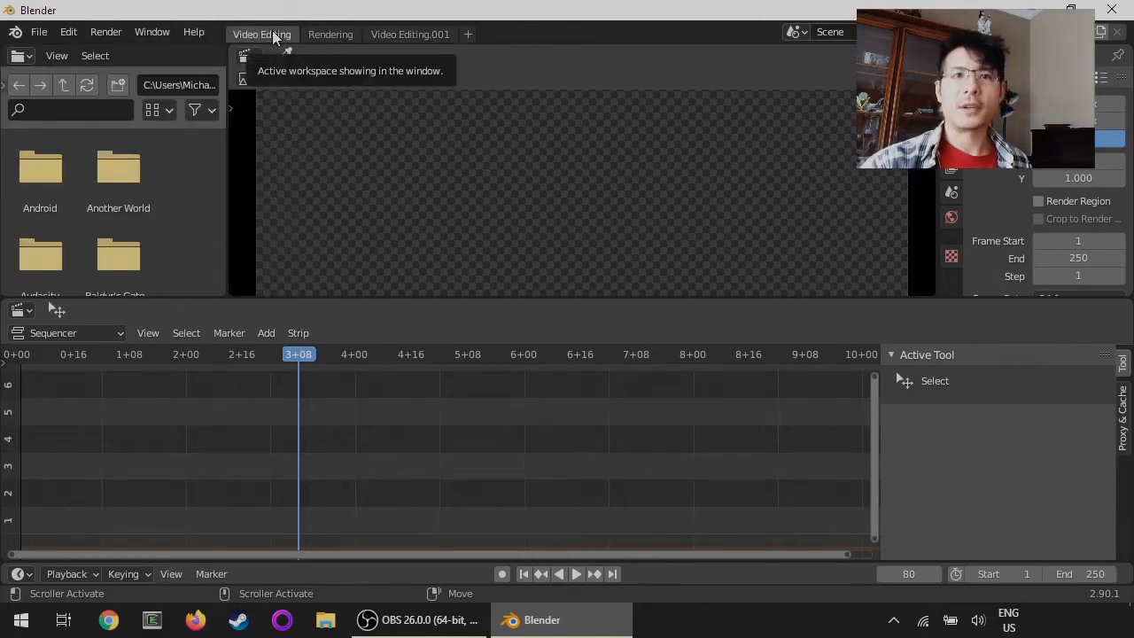
pyautogui.click(409, 34)
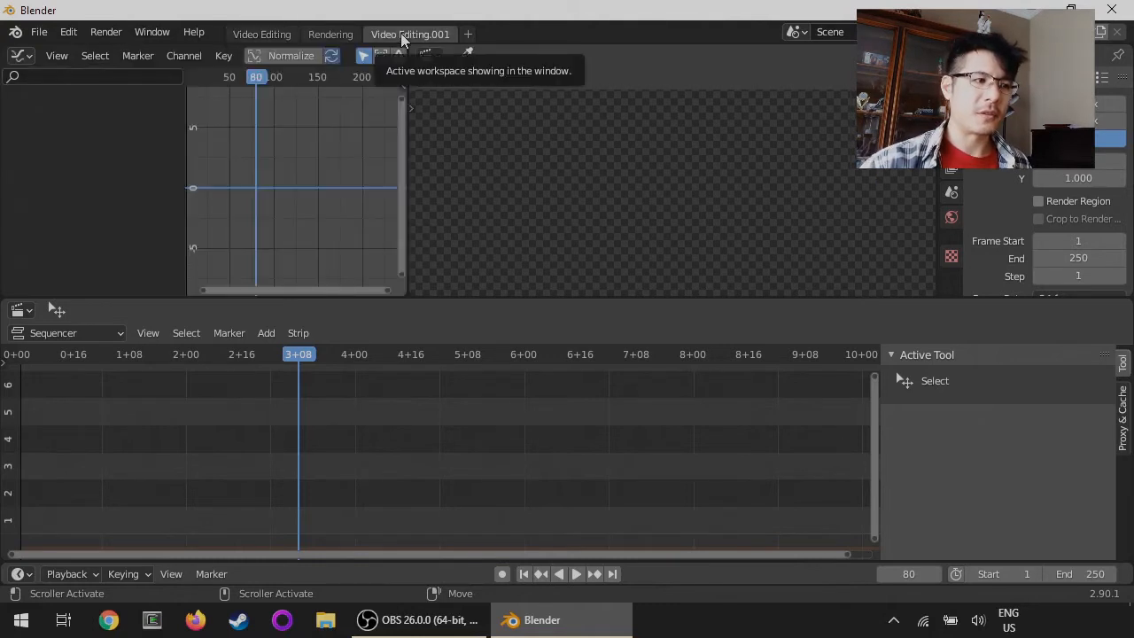
pyautogui.click(262, 33)
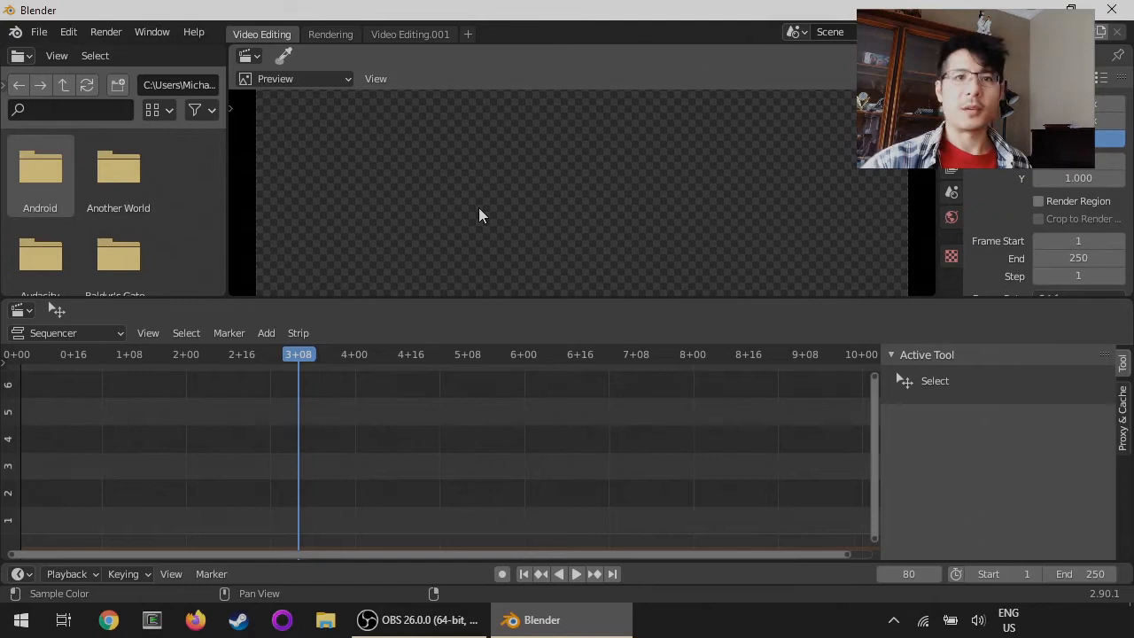
pyautogui.click(410, 34)
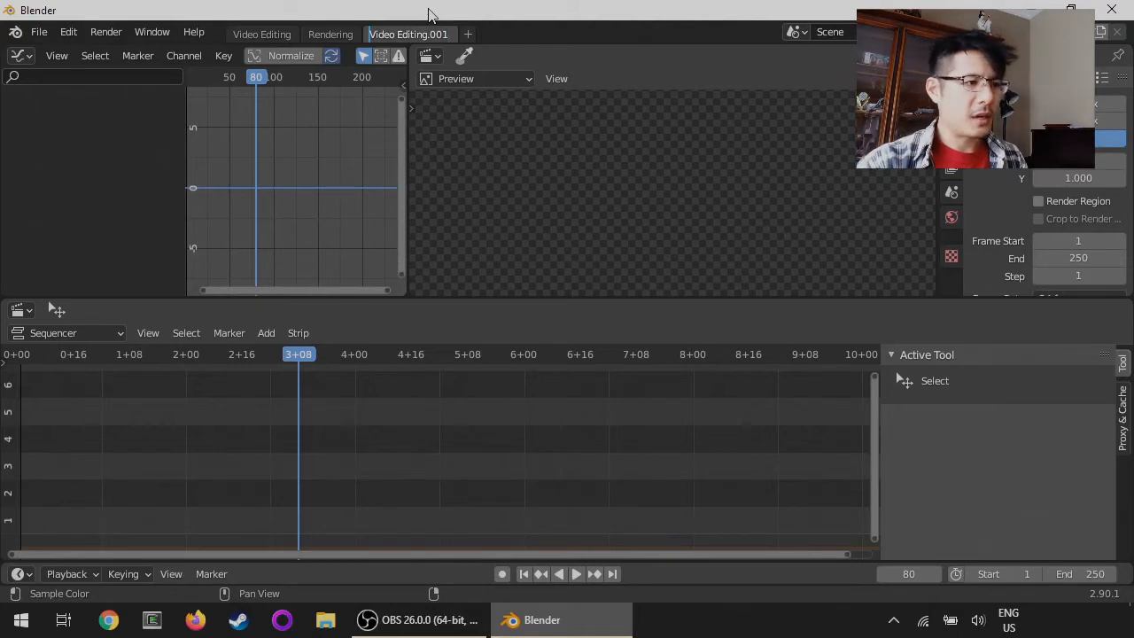
pyautogui.doubleClick(407, 34)
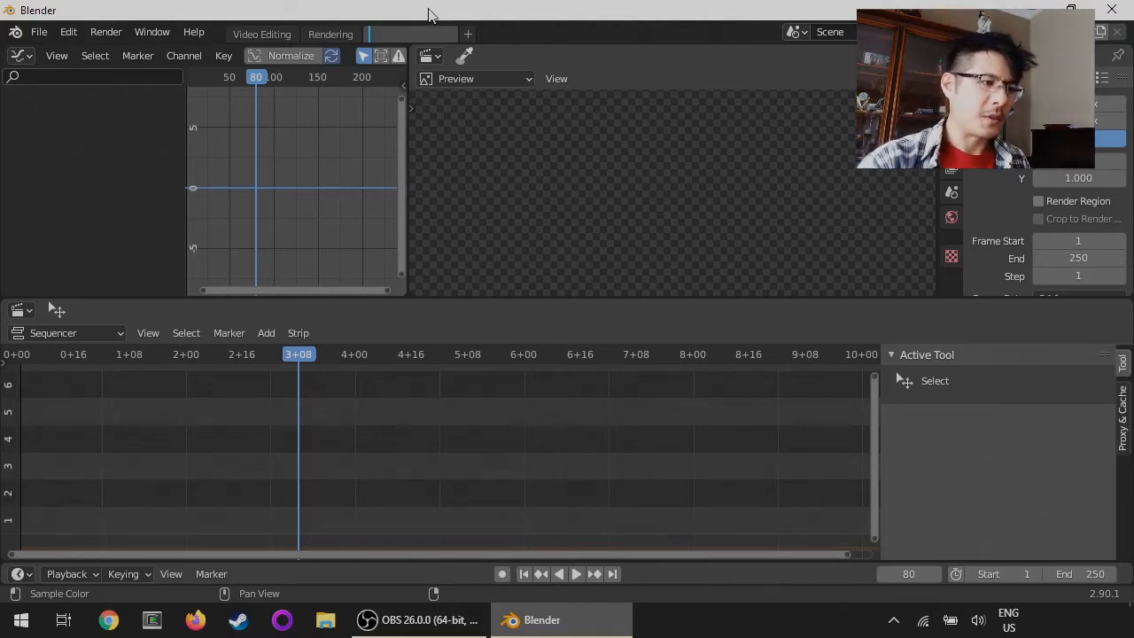
pyautogui.write('custom VSE')
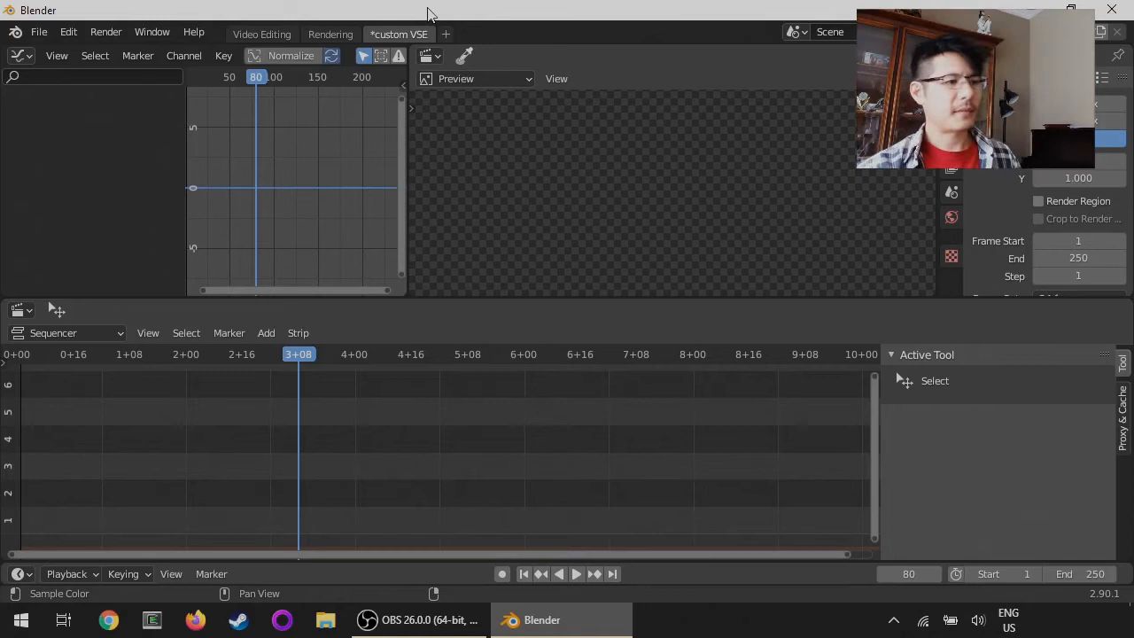
pyautogui.moveTo(411, 133)
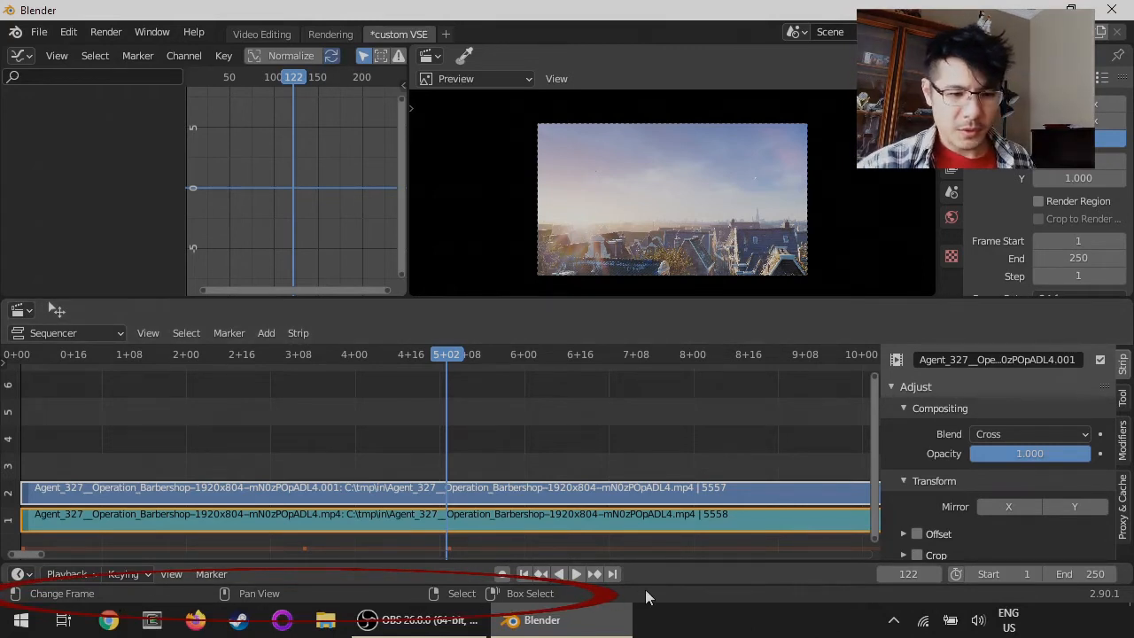
pyautogui.moveTo(186, 599)
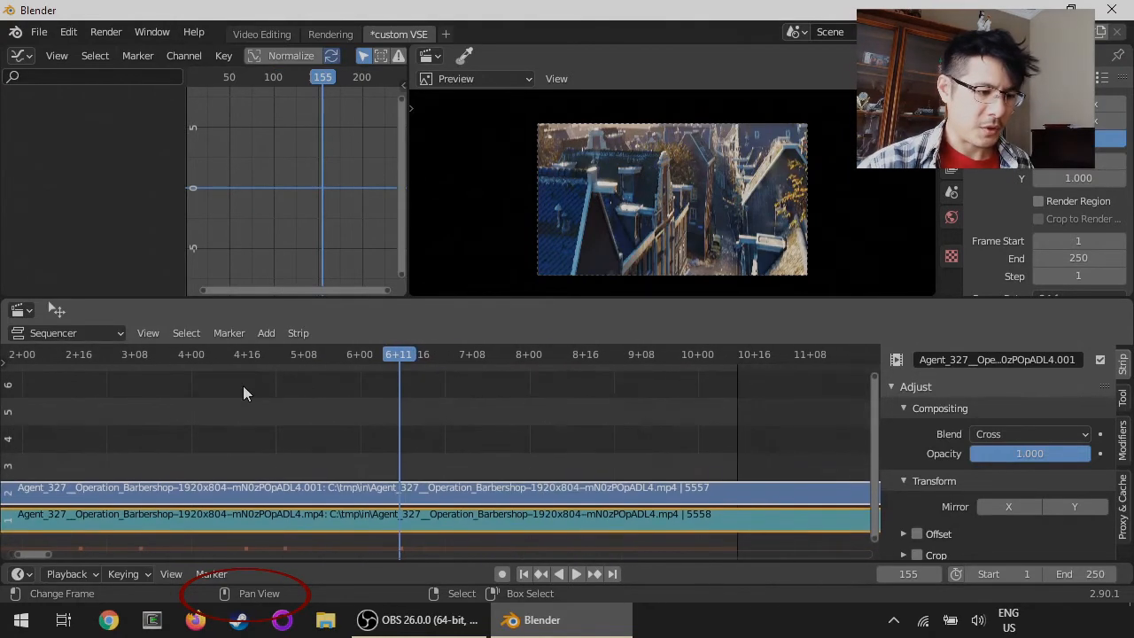
pyautogui.moveTo(423, 450)
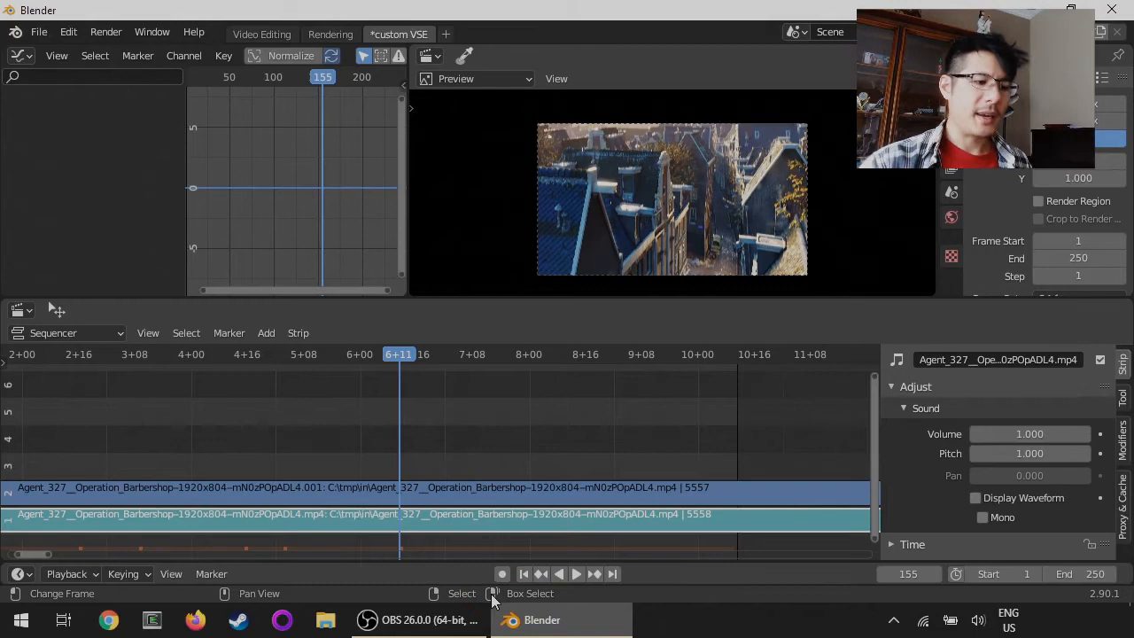
pyautogui.moveTo(323, 405)
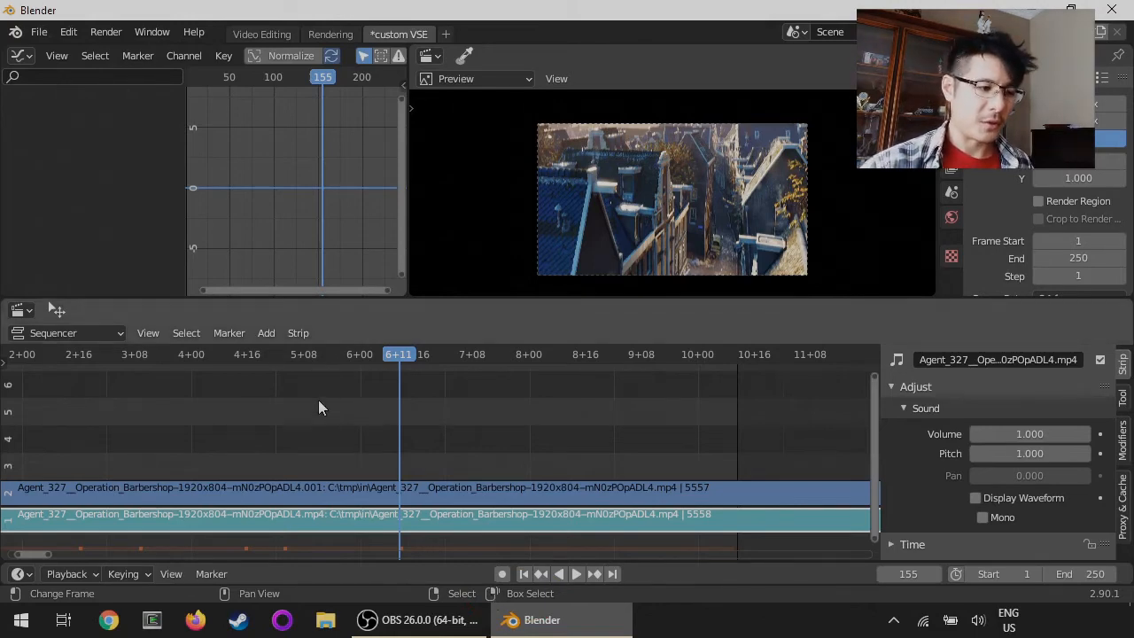
# Place the Agent_327 movie and sound strips into the custom VSE sequencer
pyautogui.moveTo(323, 408); pyautogui.dragTo(564, 552)
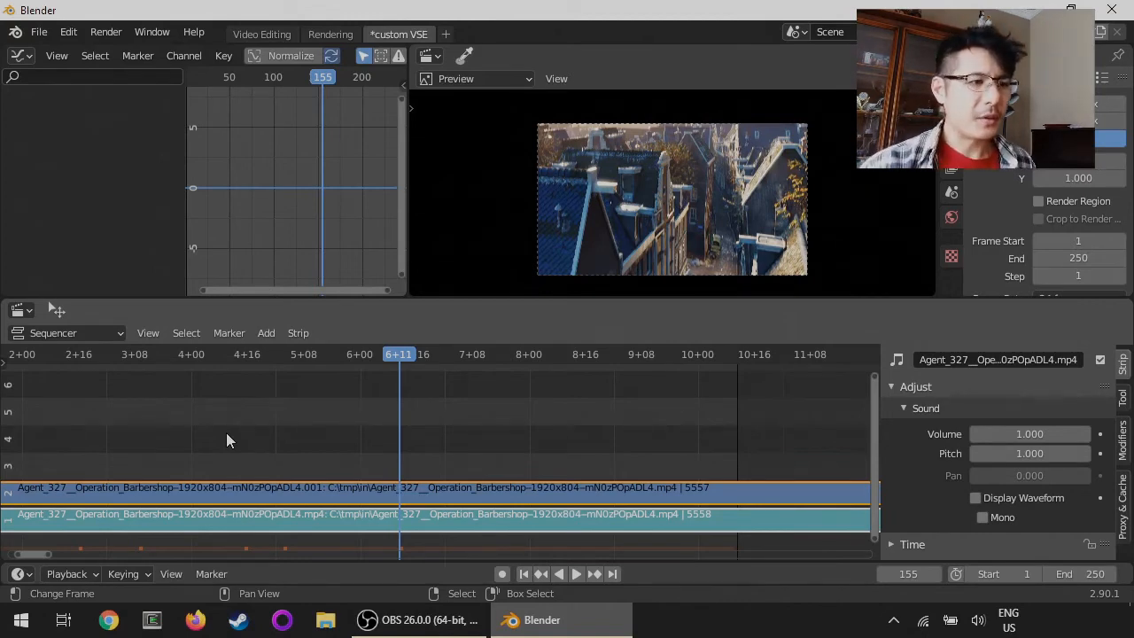
pyautogui.moveTo(228, 450)
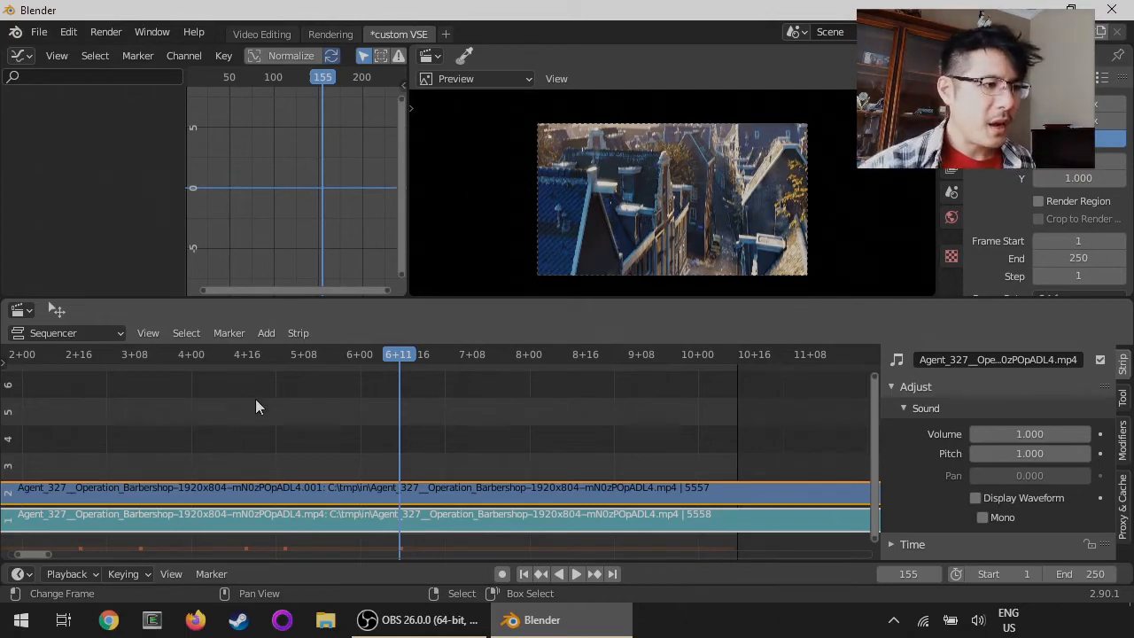
pyautogui.moveTo(326, 372)
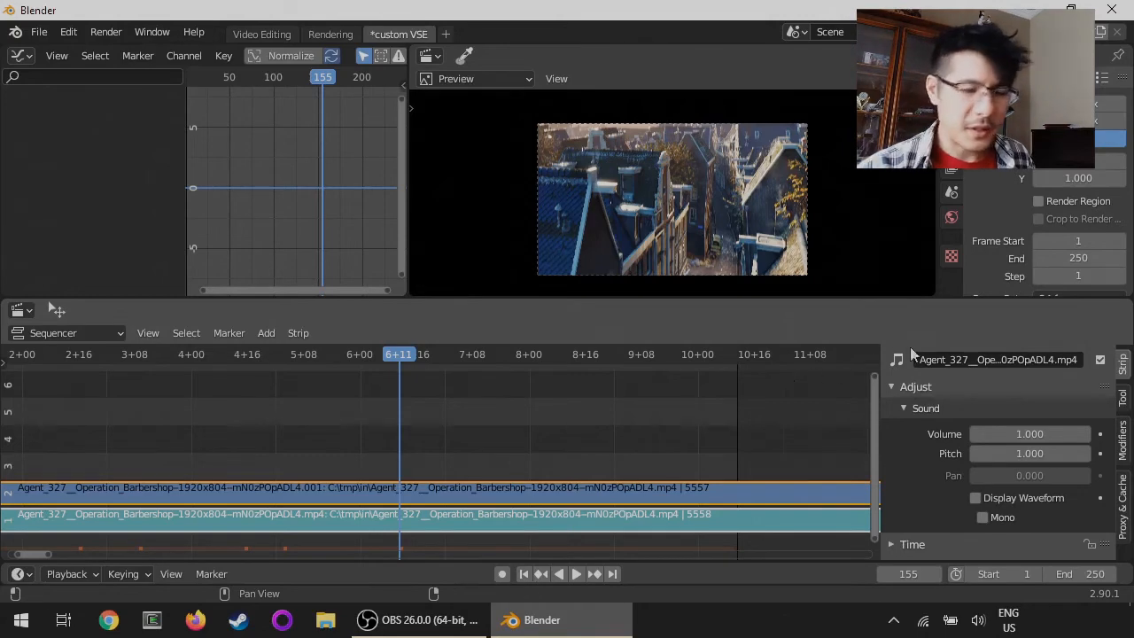
pyautogui.moveTo(1119, 312)
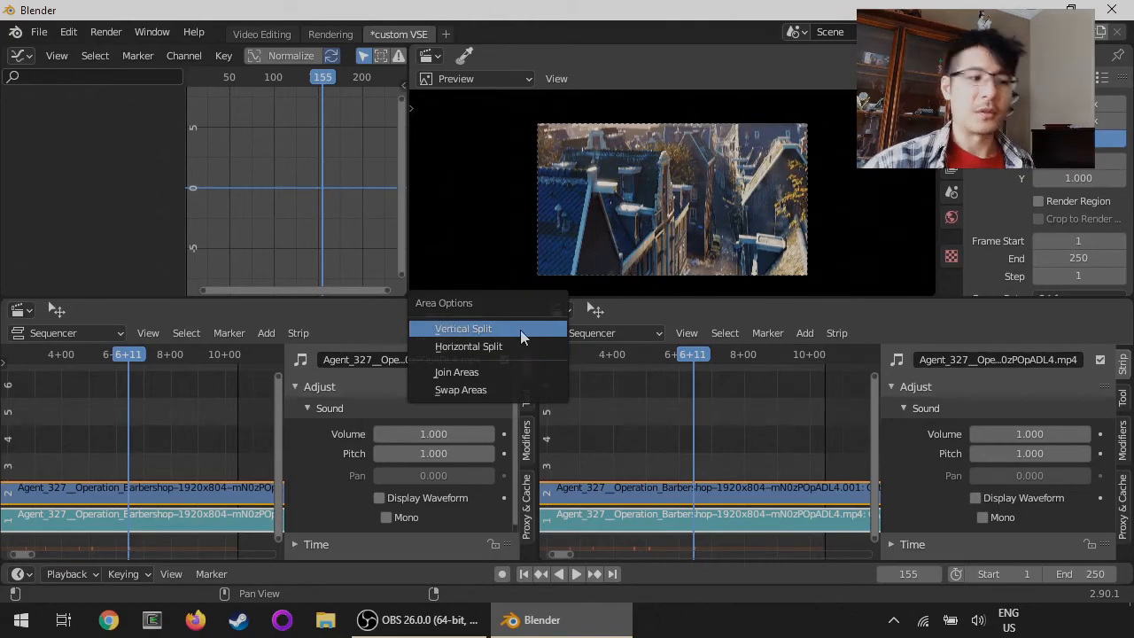
pyautogui.moveTo(507, 372)
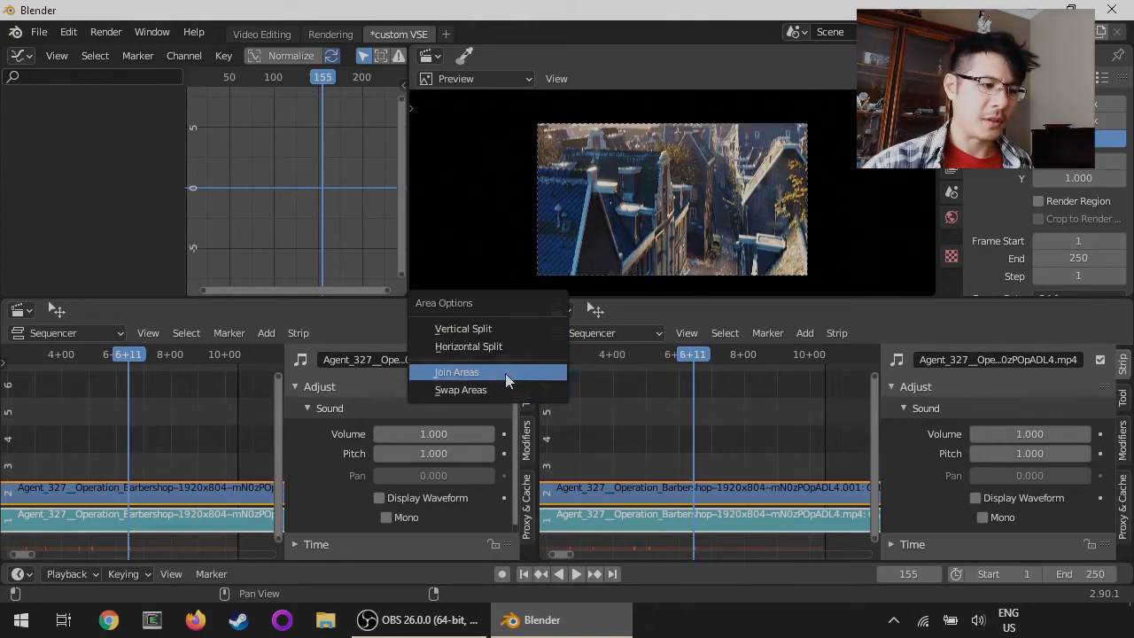
pyautogui.click(457, 372)
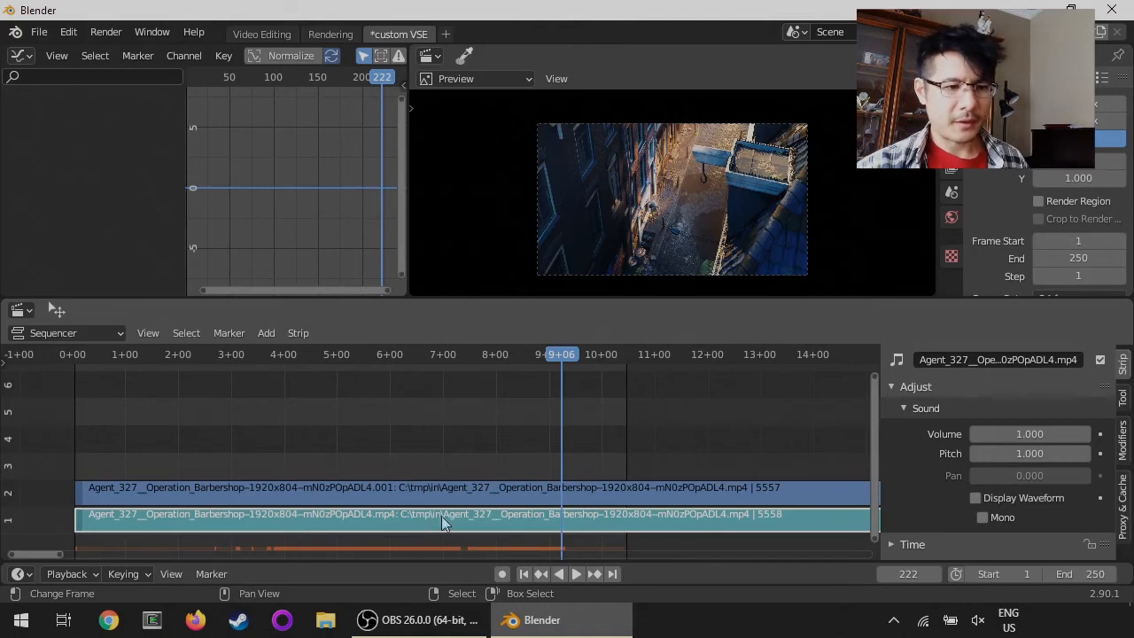
pyautogui.moveTo(652, 468)
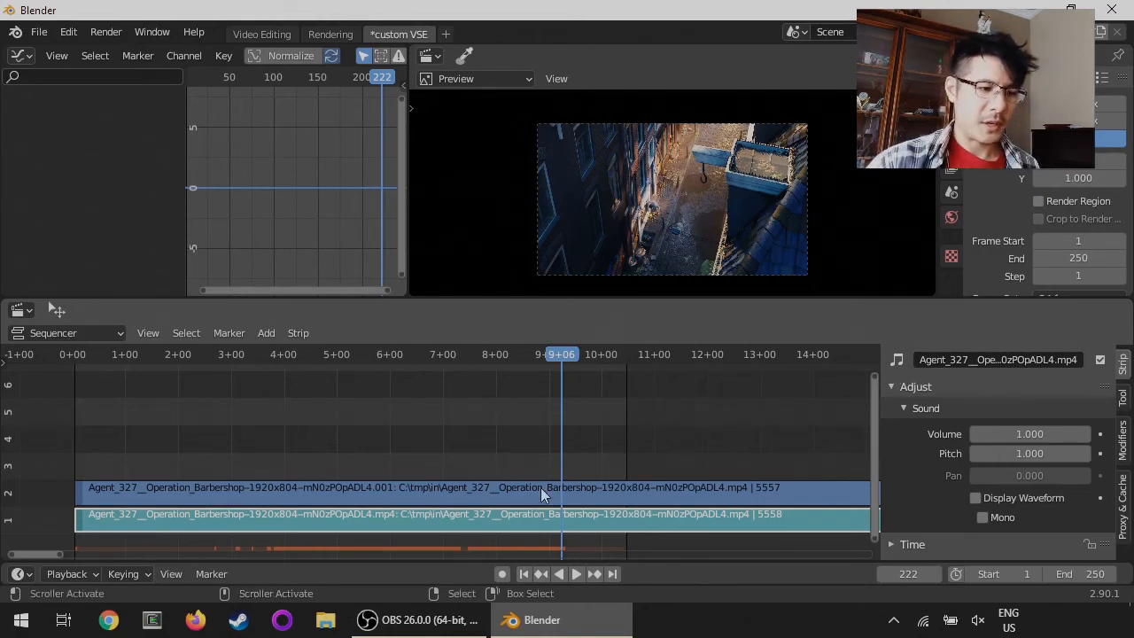
# Select the video strip so its compositing and transform settings show in the sidebar
pyautogui.click(434, 485)
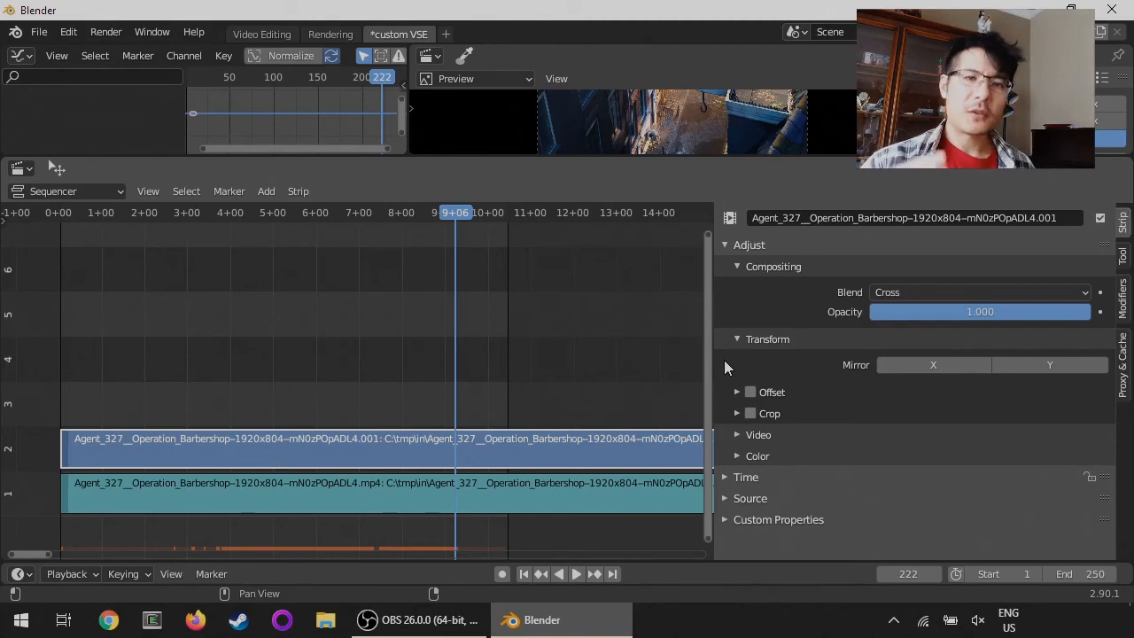
pyautogui.moveTo(733, 370)
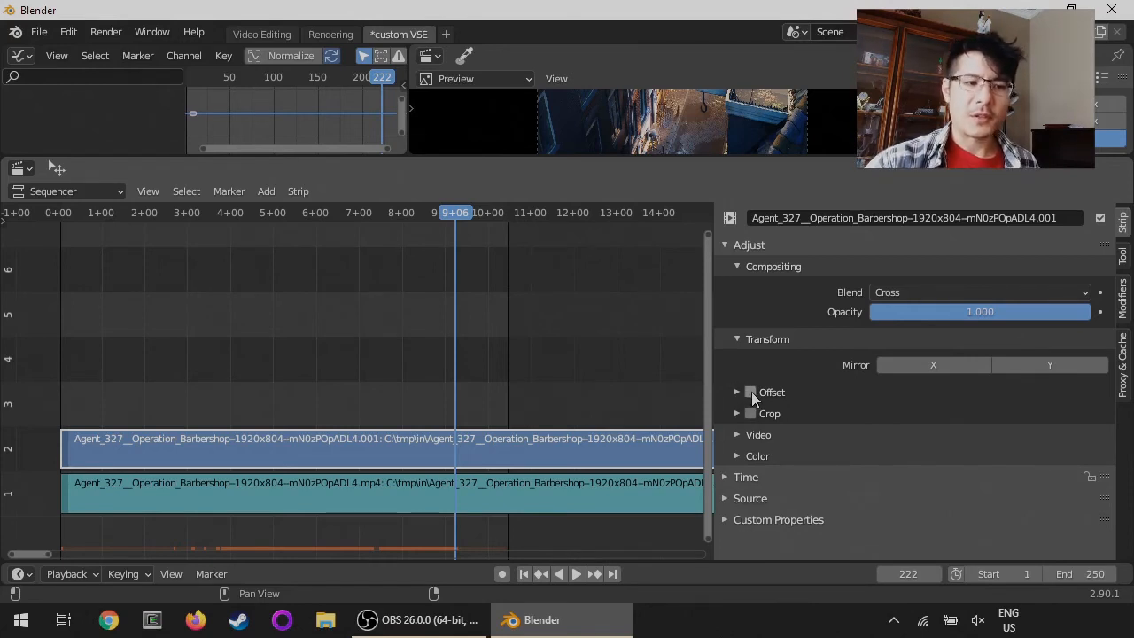
pyautogui.moveTo(751, 393)
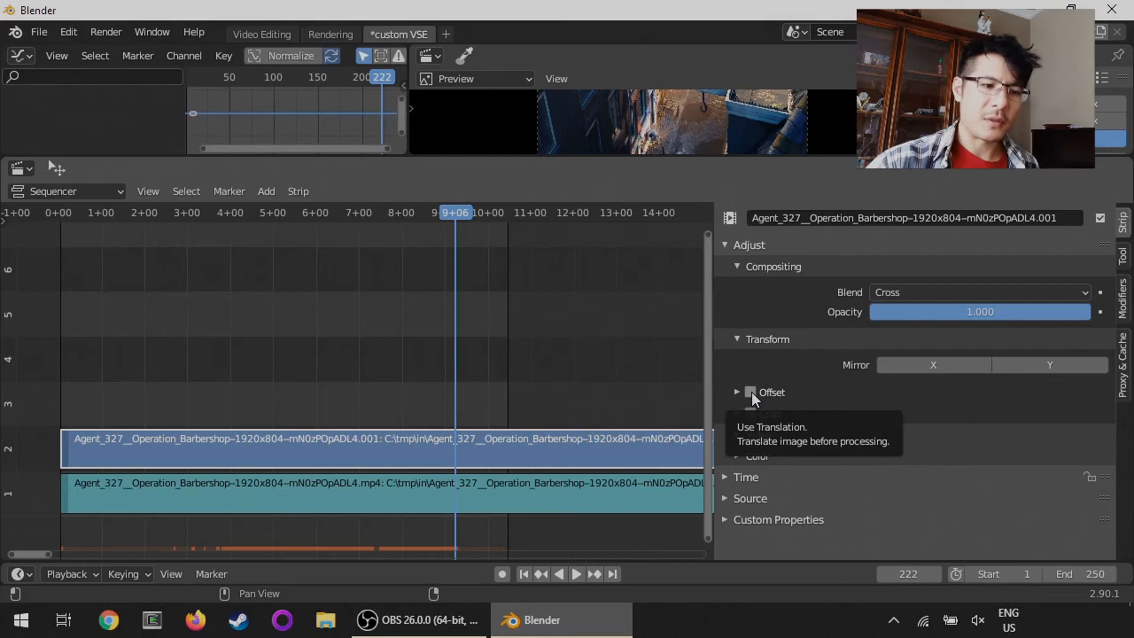
# Enable the video strip's Transform Offset and set Position X to 50
pyautogui.click(752, 393)
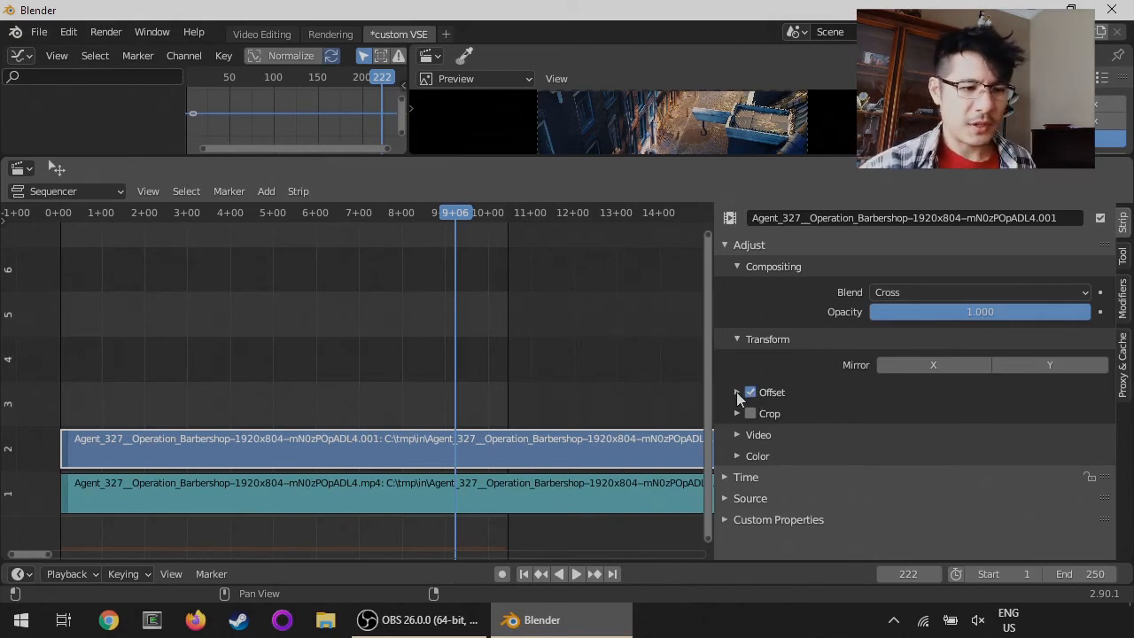
pyautogui.click(737, 392)
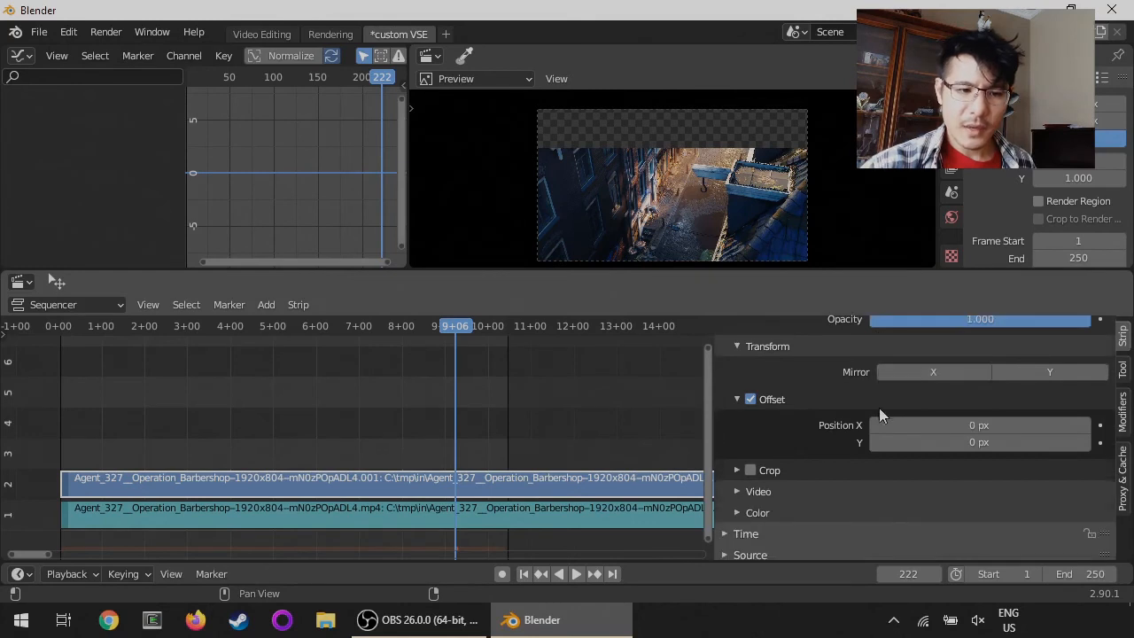
pyautogui.click(978, 425)
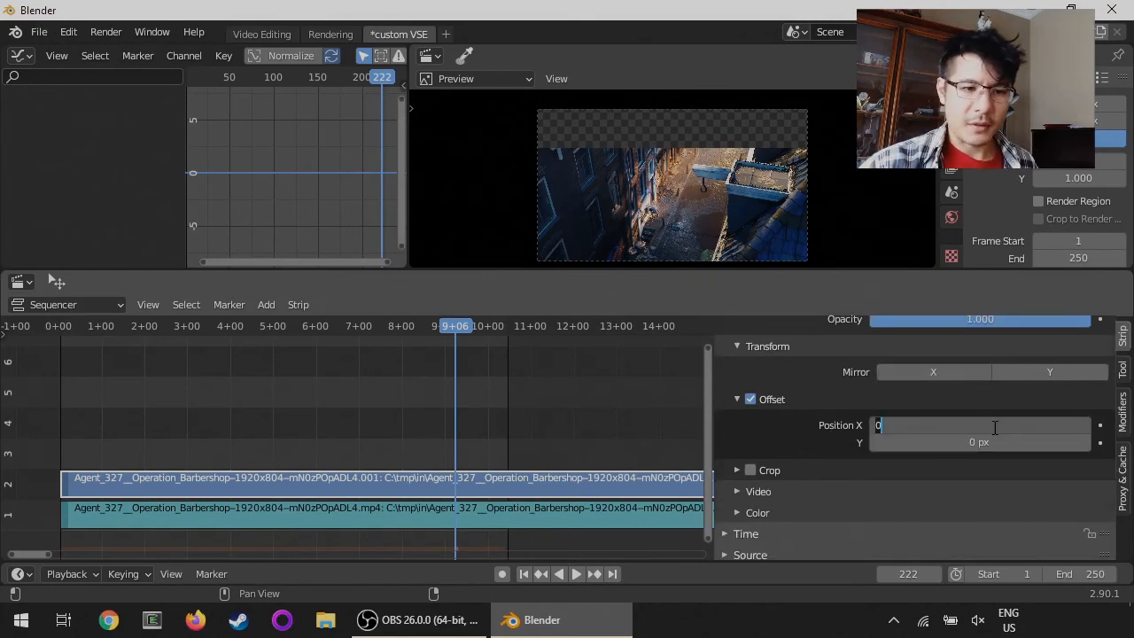
pyautogui.write('50 px')
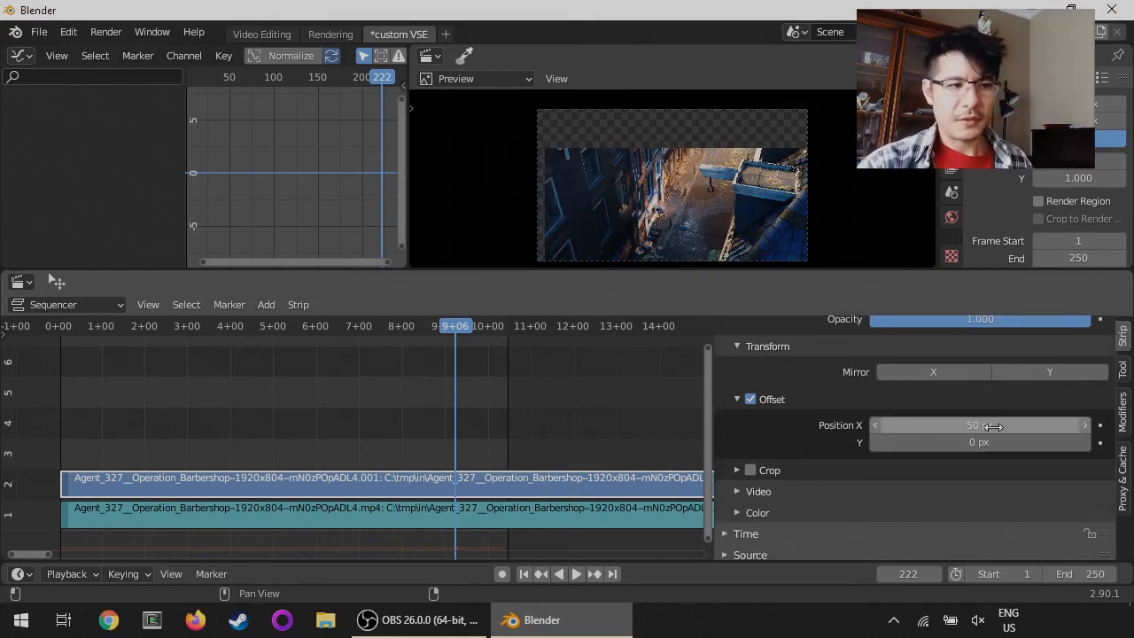